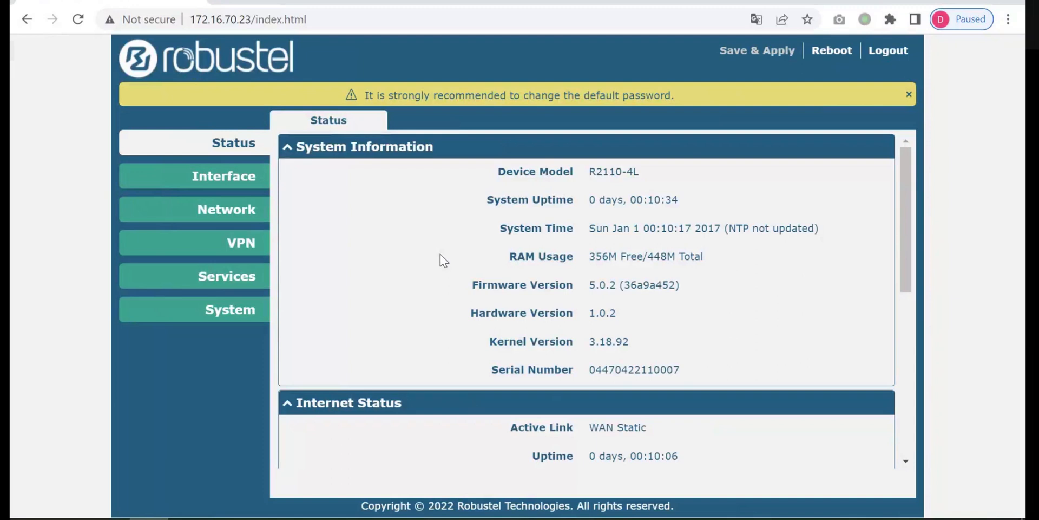
pyautogui.moveTo(281, 401)
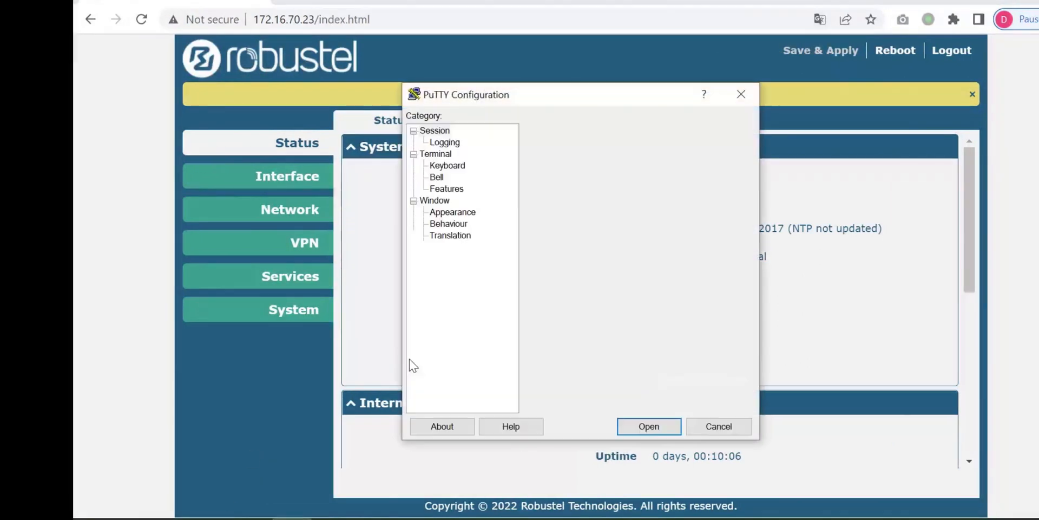
# - Connect over SSH to 172.16.70.23 port 22 and log in as admin with the password
pyautogui.click(436, 131)
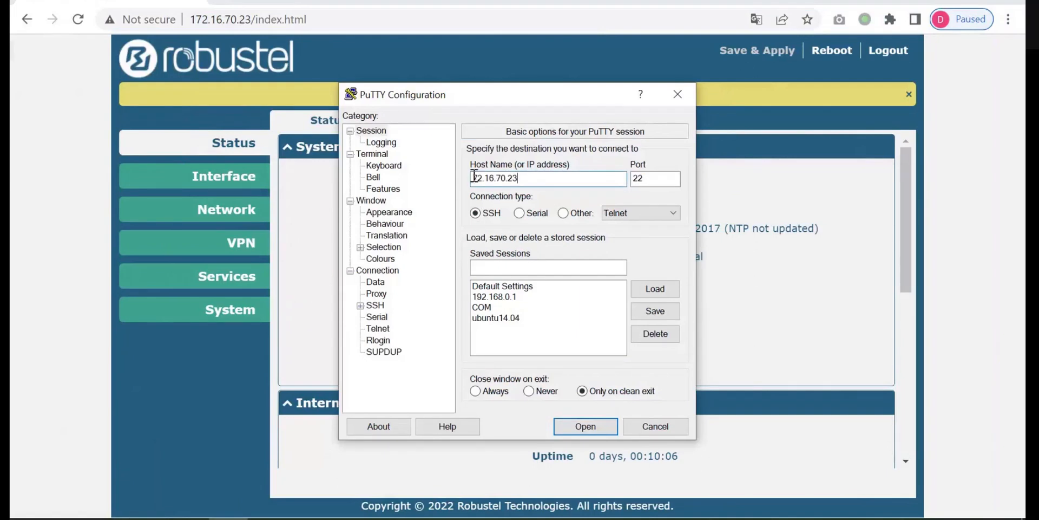
pyautogui.click(584, 426)
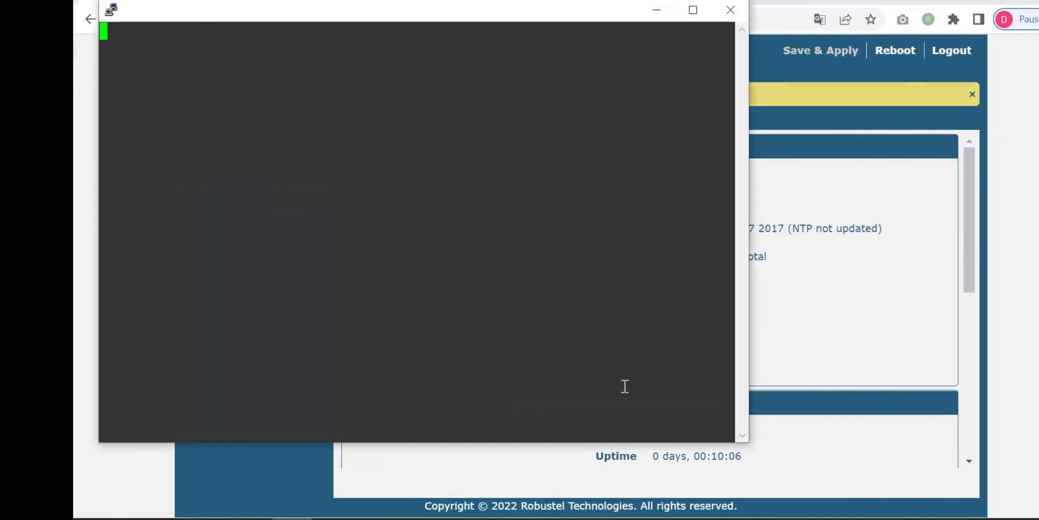
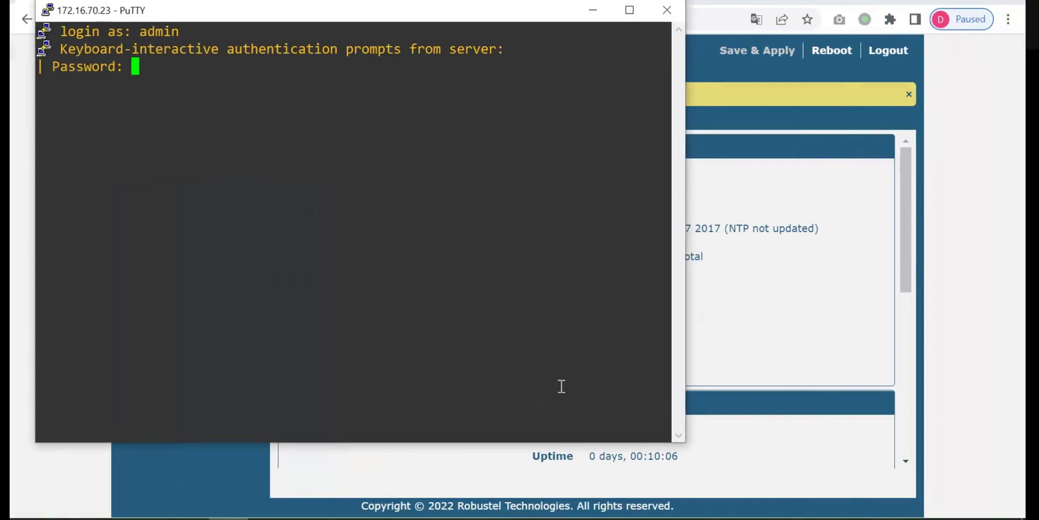
pyautogui.press('Return')
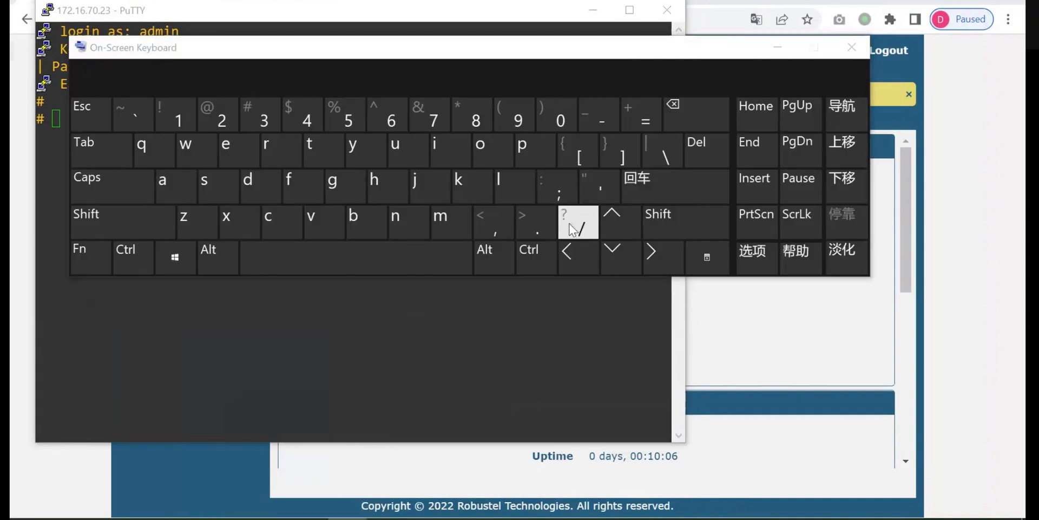
pyautogui.moveTo(174, 73)
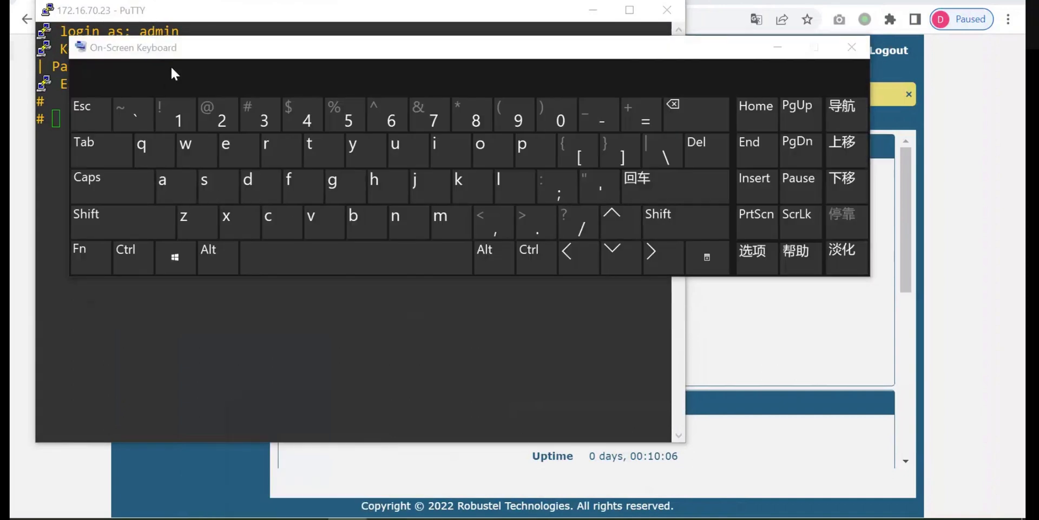
# - Move the on-screen keyboard aside so the terminal command list stays visible
pyautogui.moveTo(465, 47); pyautogui.dragTo(712, 133)
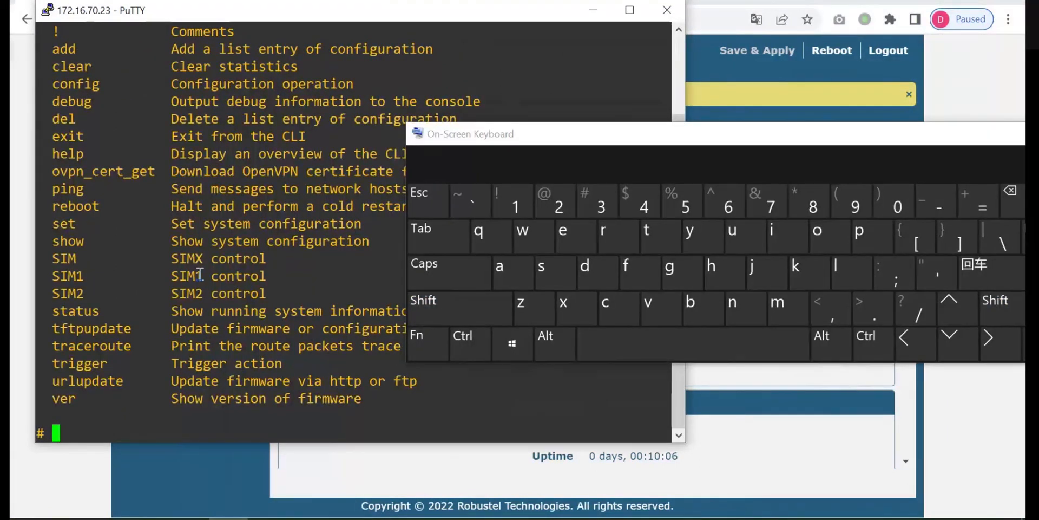
pyautogui.moveTo(107, 129)
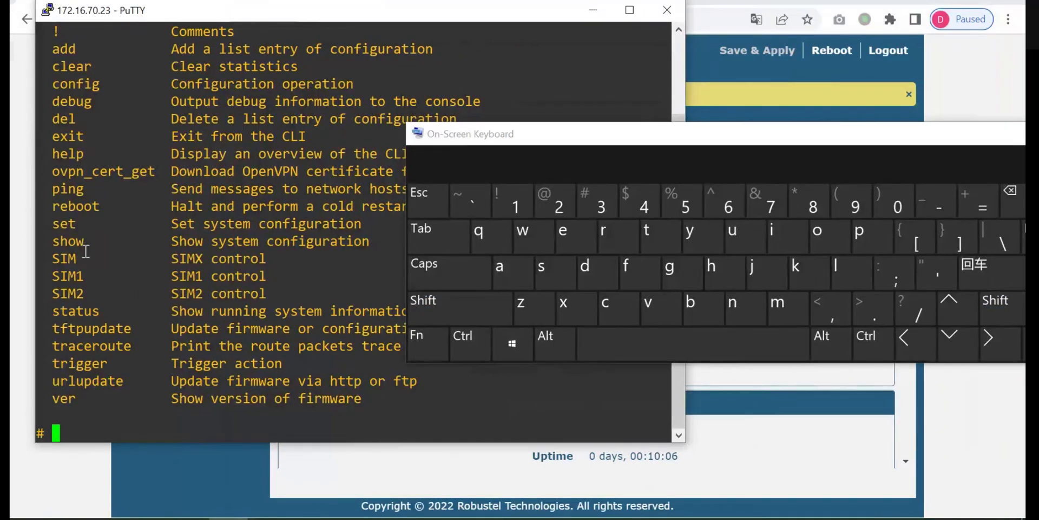
pyautogui.moveTo(234, 97)
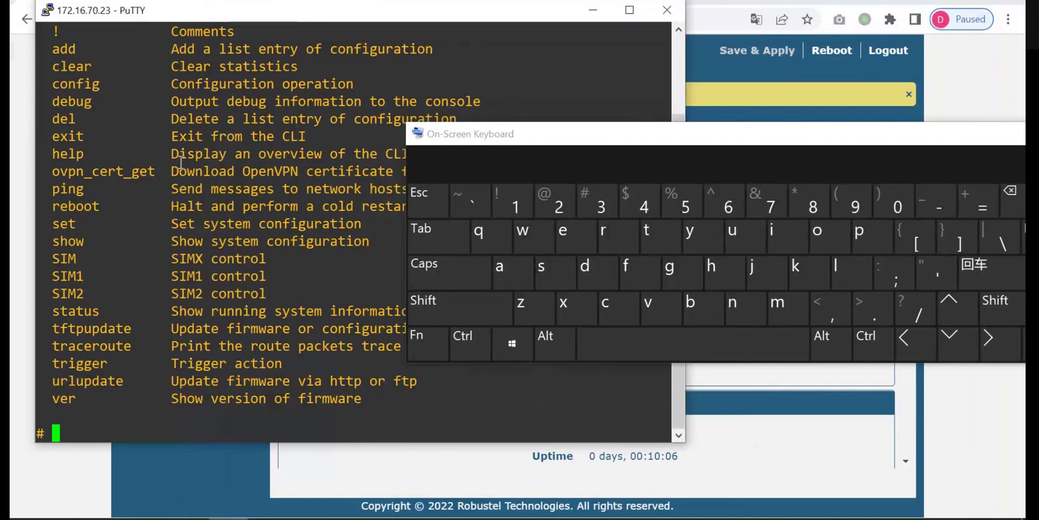
pyautogui.moveTo(103, 129)
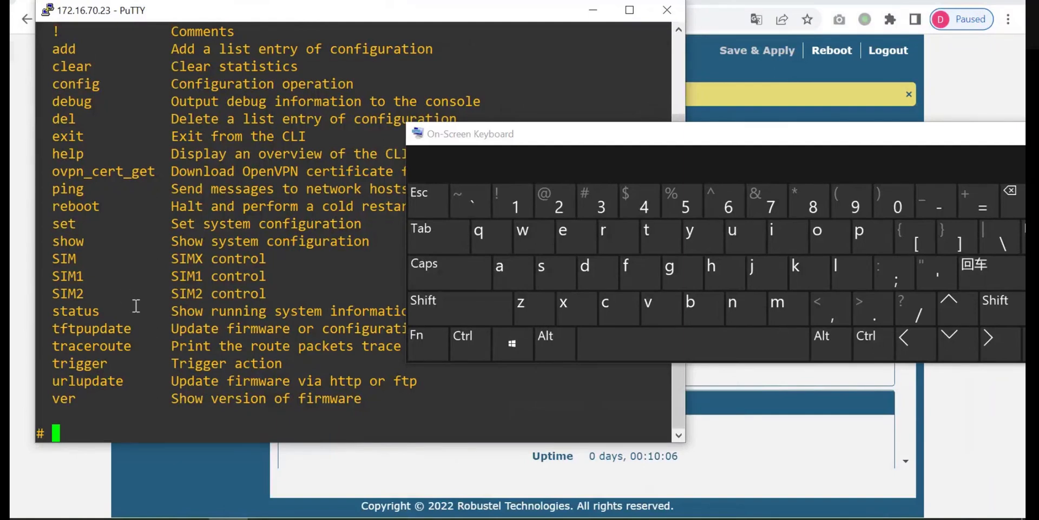
pyautogui.moveTo(470, 224)
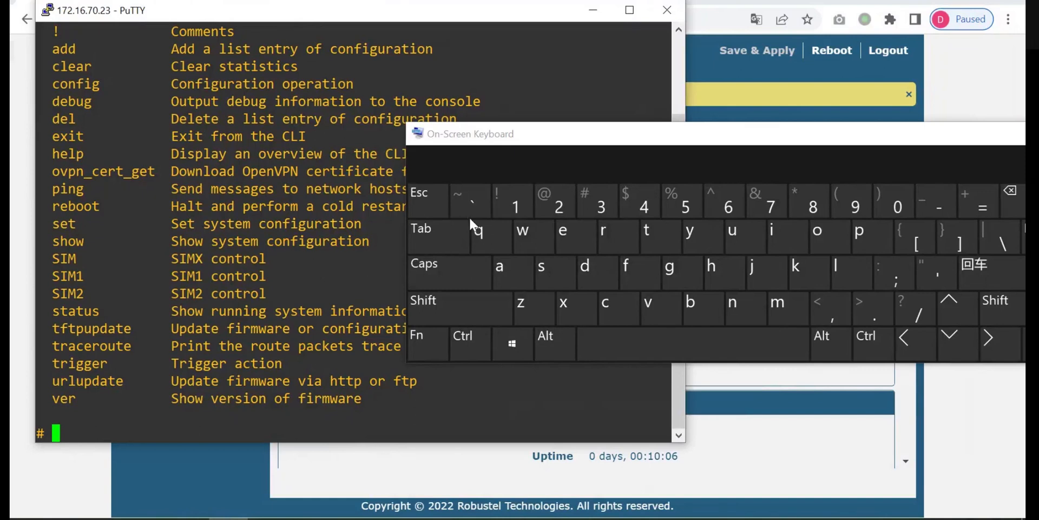
pyautogui.moveTo(246, 252)
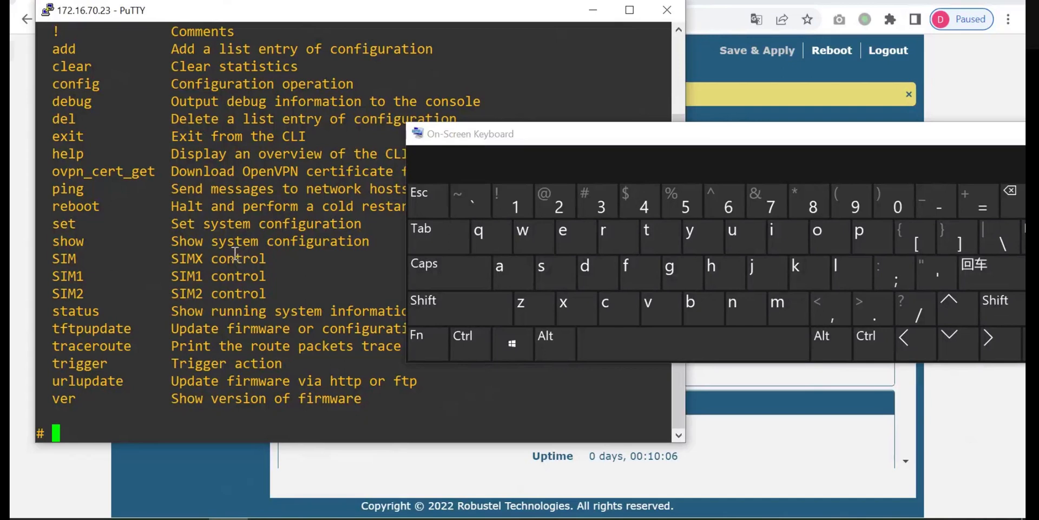
pyautogui.moveTo(124, 237)
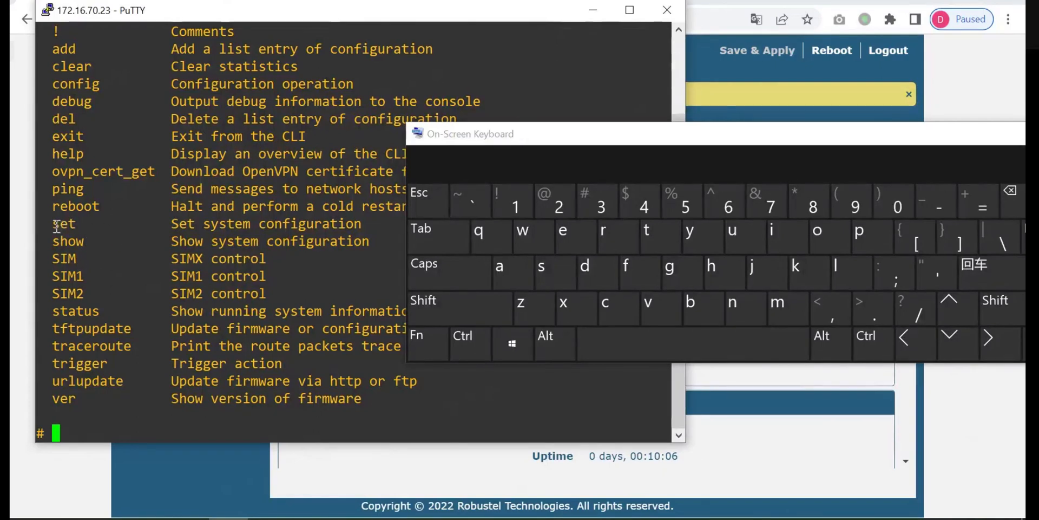
pyautogui.moveTo(73, 223)
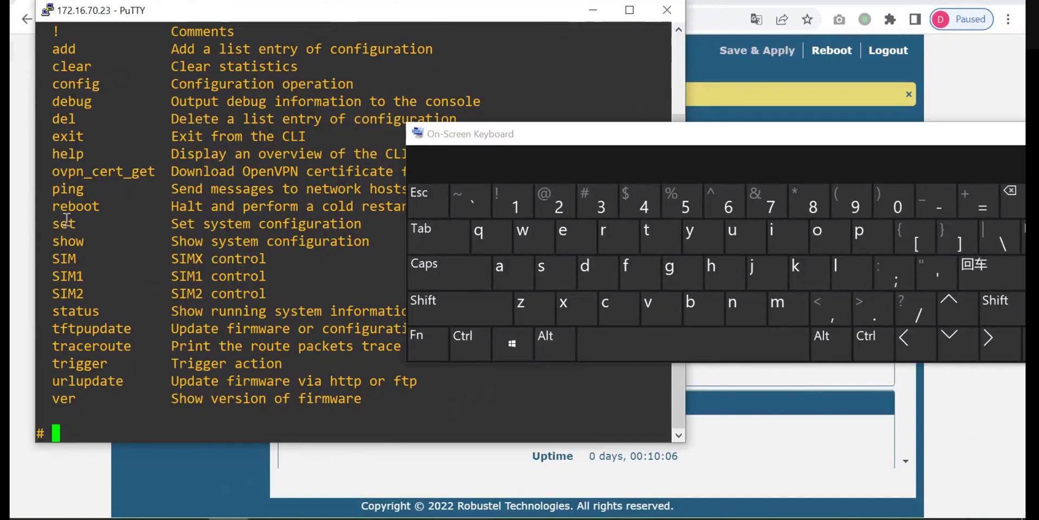
pyautogui.moveTo(130, 352)
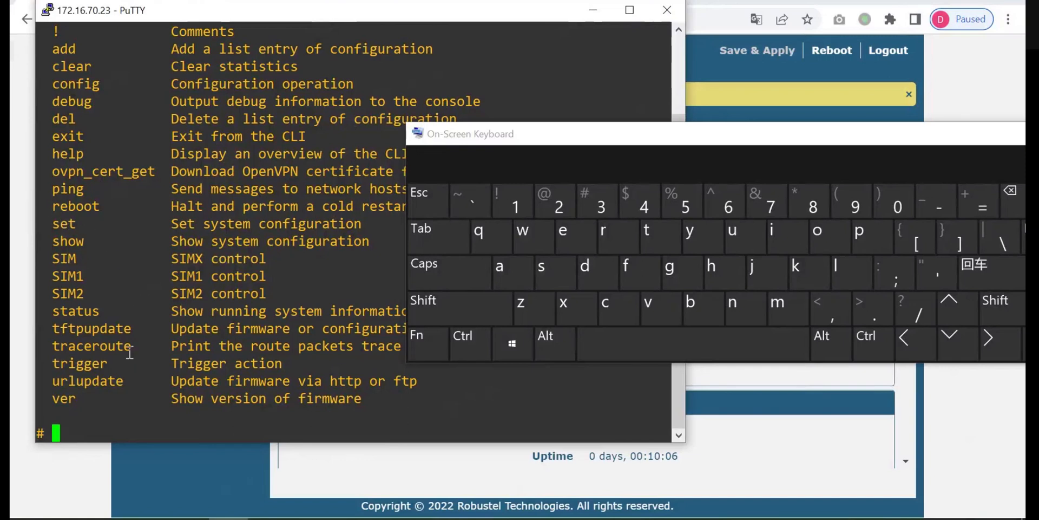
pyautogui.moveTo(159, 393)
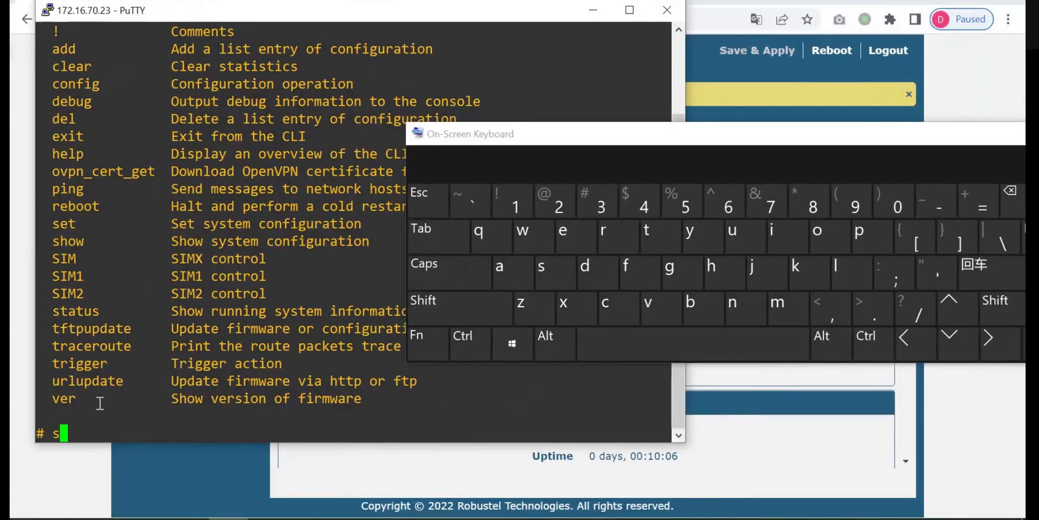
# - List the sections available under 'set' with ? and enter 'set ntp ' at the prompt
pyautogui.write('et')
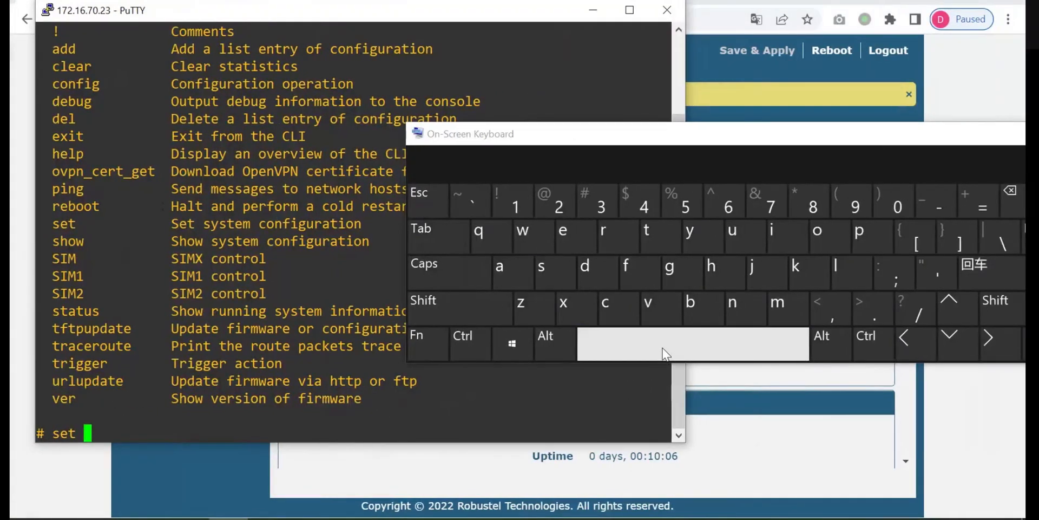
pyautogui.moveTo(827, 354)
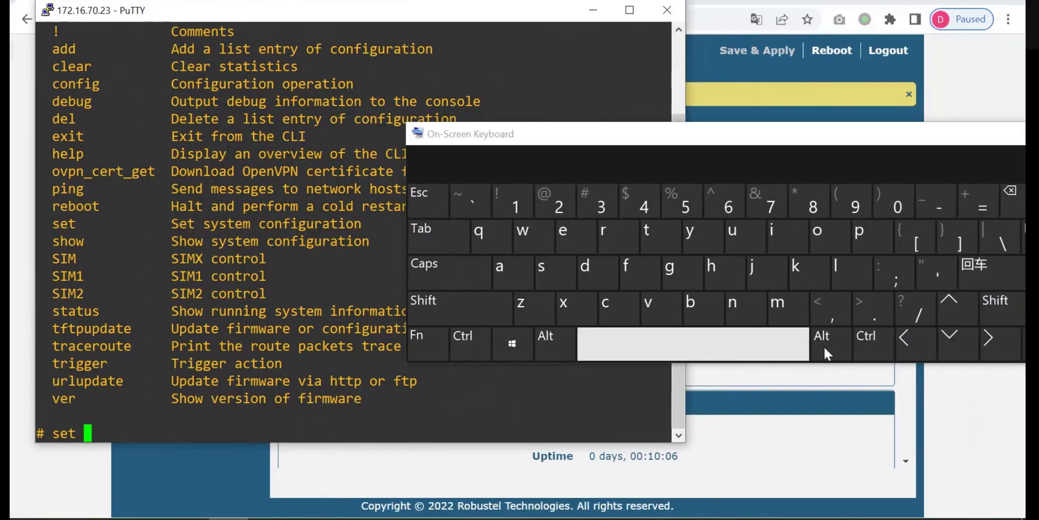
pyautogui.click(459, 300)
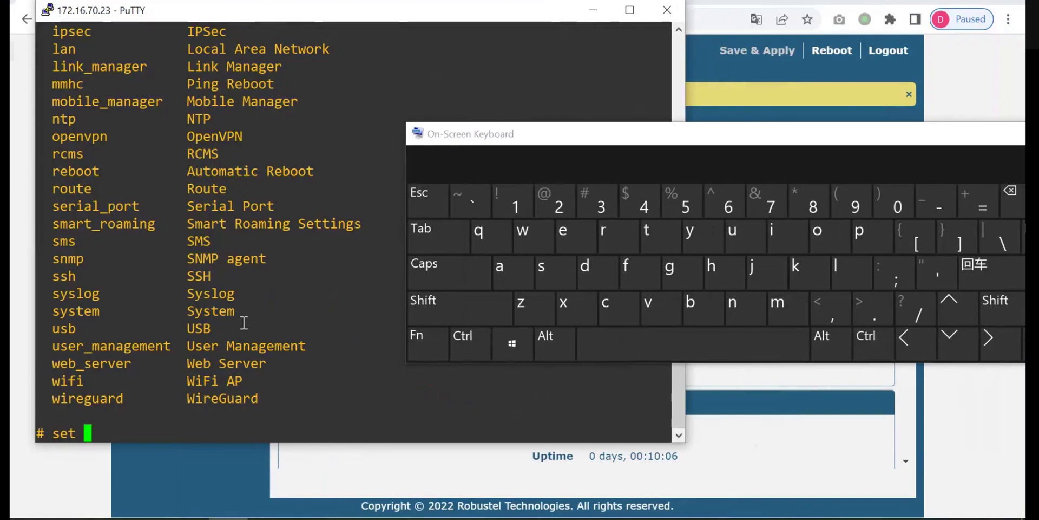
pyautogui.moveTo(120, 211)
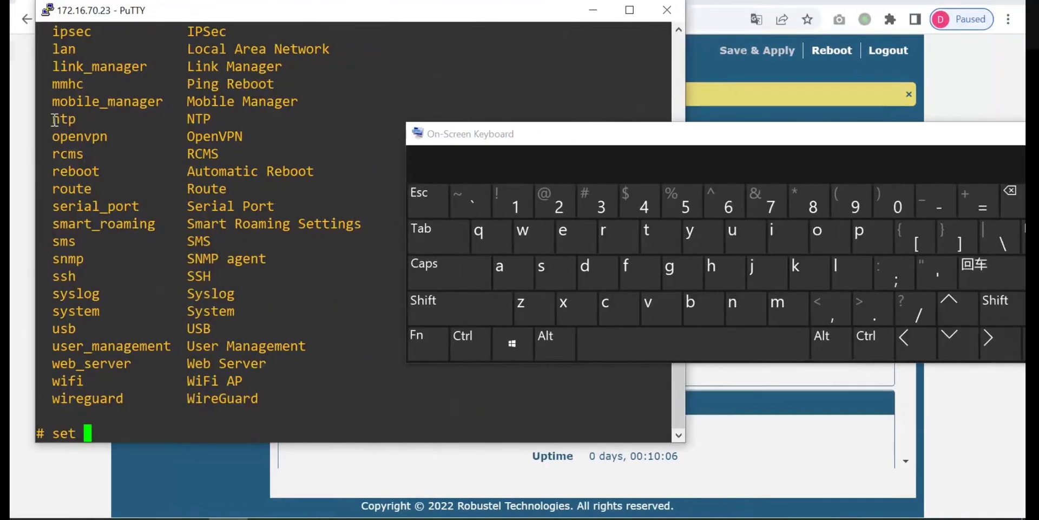
pyautogui.doubleClick(63, 119)
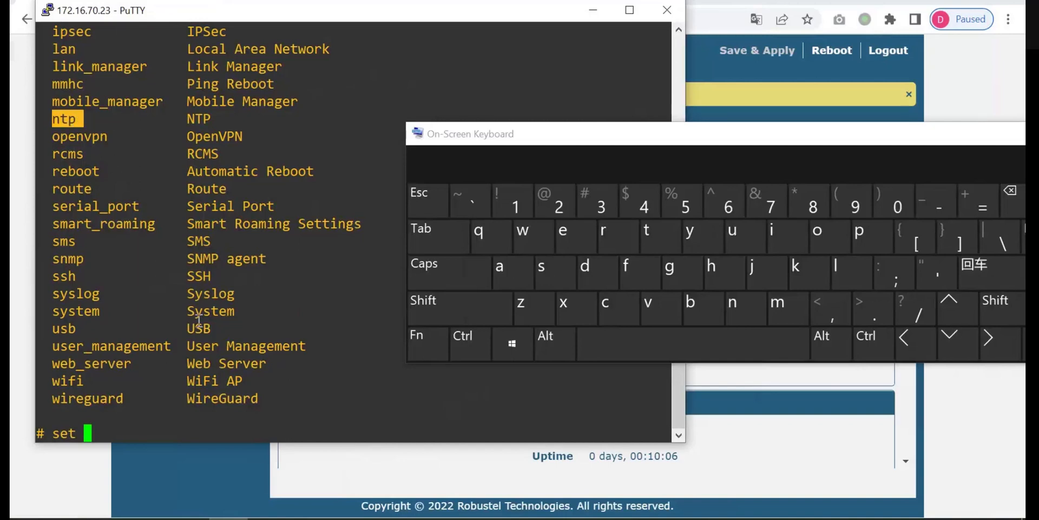
pyautogui.moveTo(143, 424)
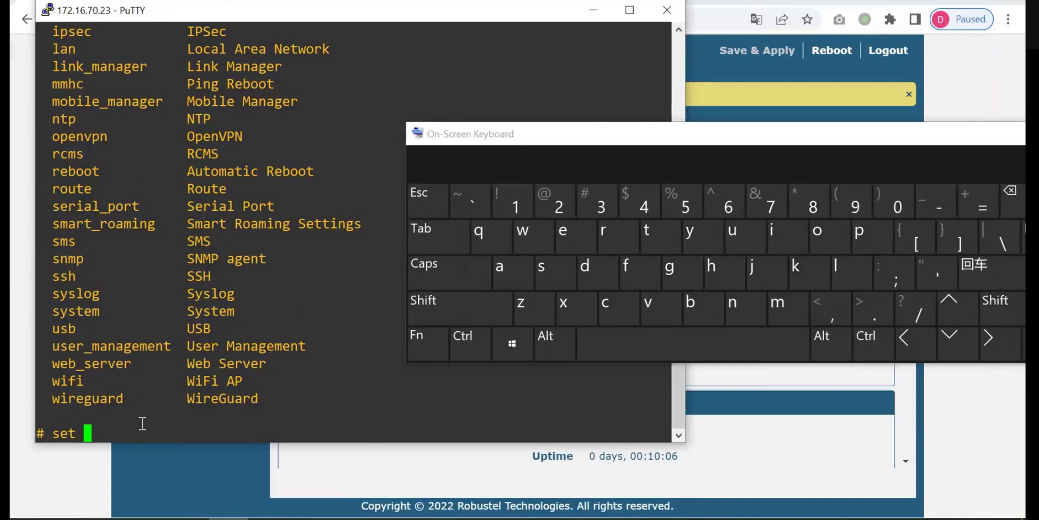
pyautogui.write('ntp')
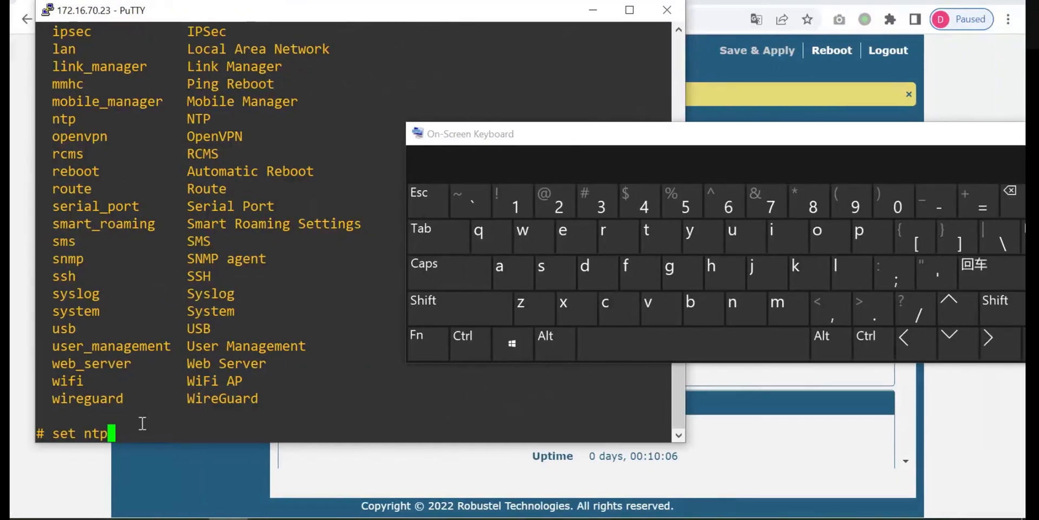
pyautogui.click(693, 343)
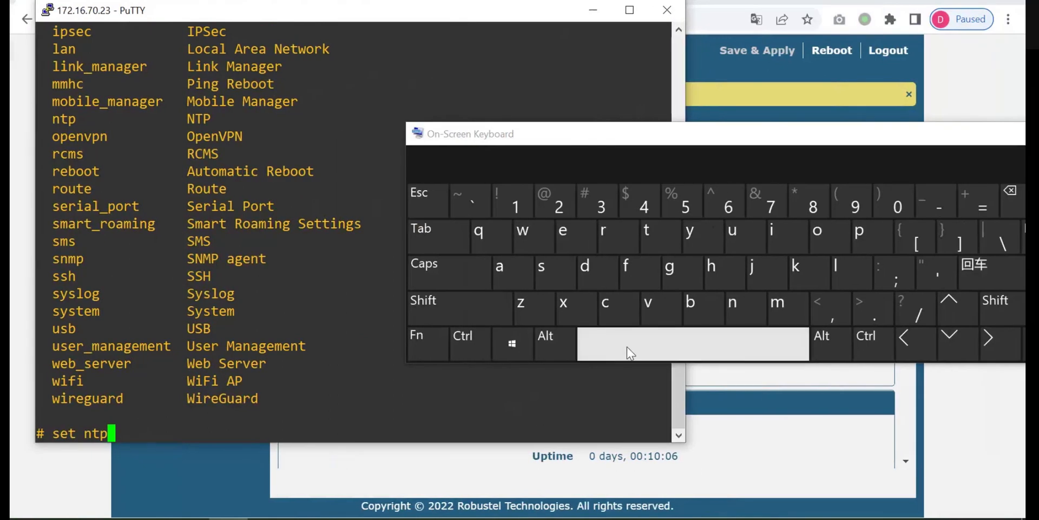
# - List the NTP parameters and extend the command to 'set ntp primary_server'
pyautogui.click(692, 343)
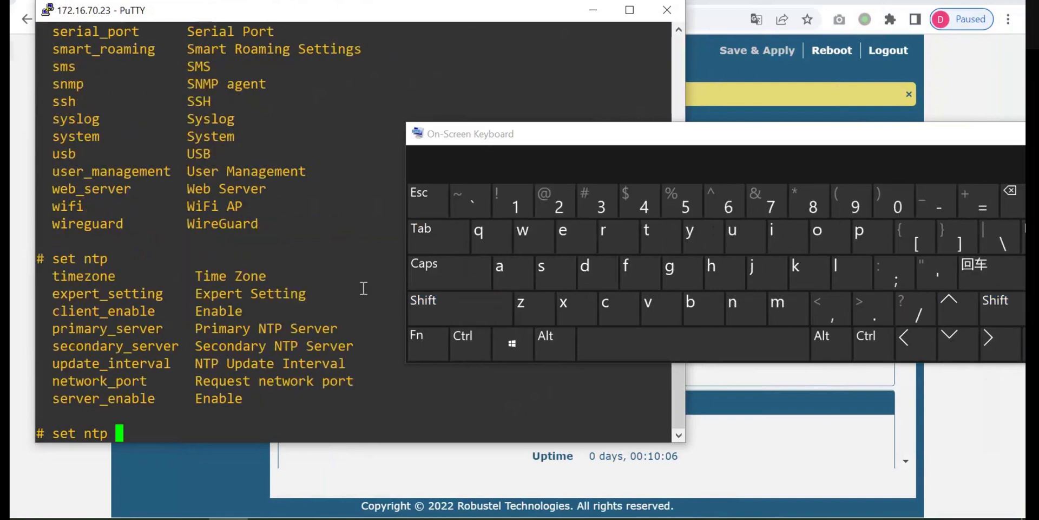
pyautogui.moveTo(54, 276); pyautogui.dragTo(162, 328)
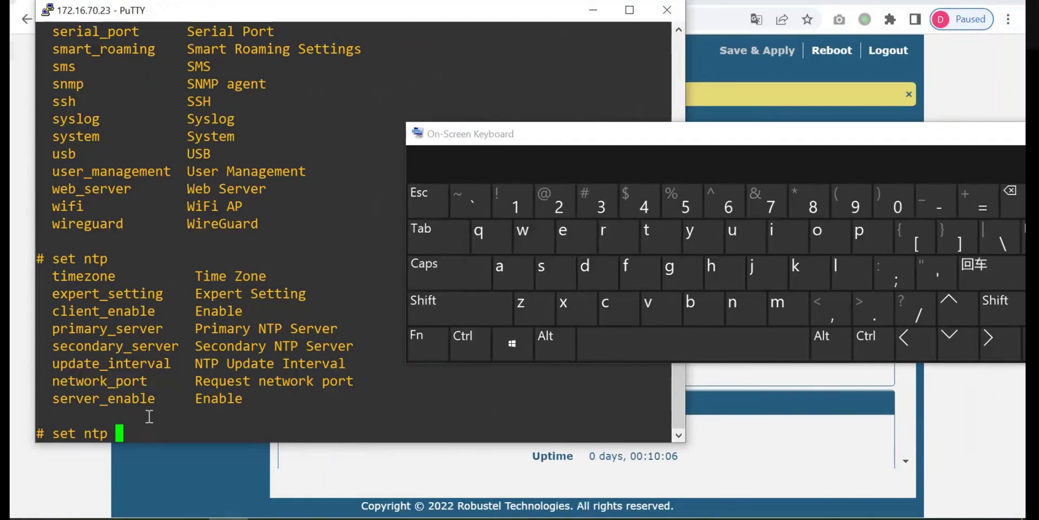
pyautogui.write('pri')
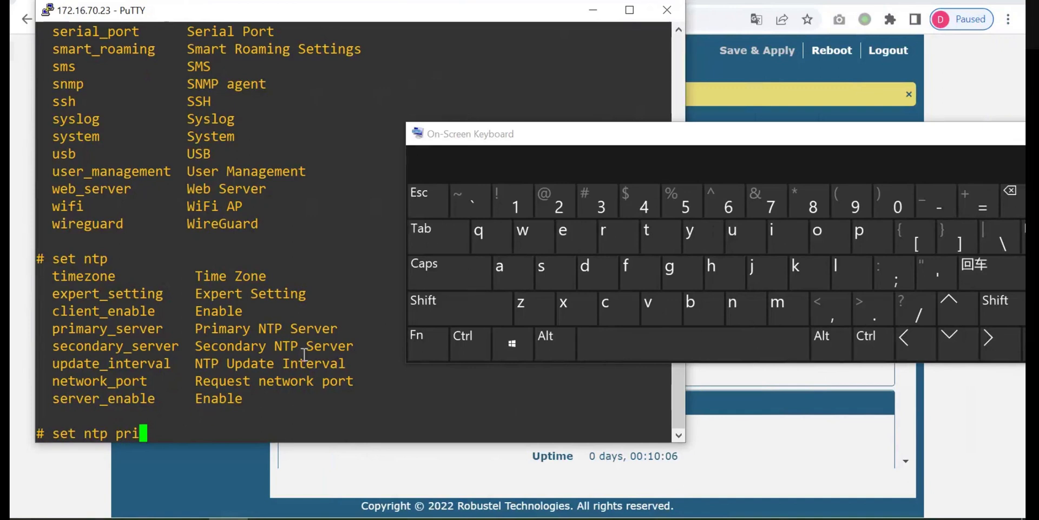
pyautogui.write('mary_server')
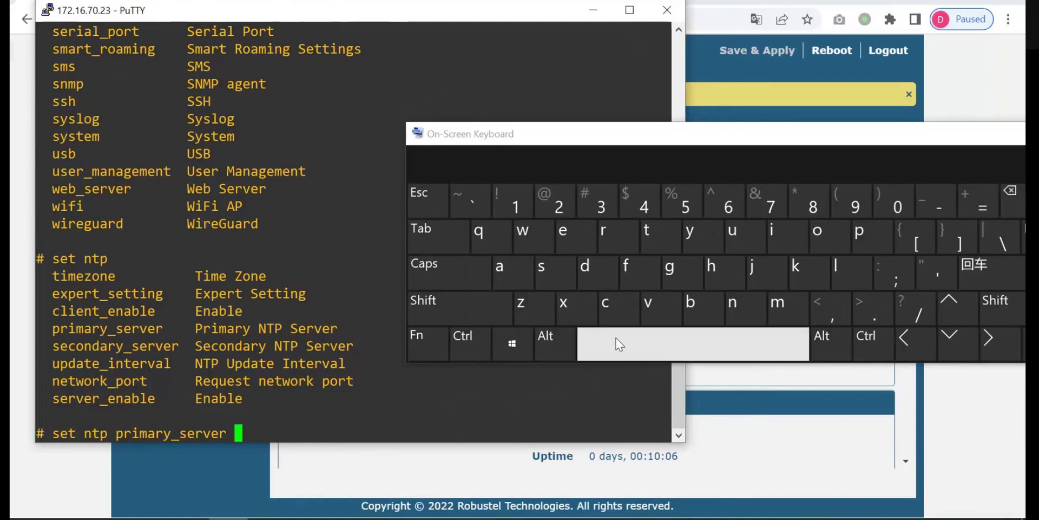
pyautogui.moveTo(829, 310)
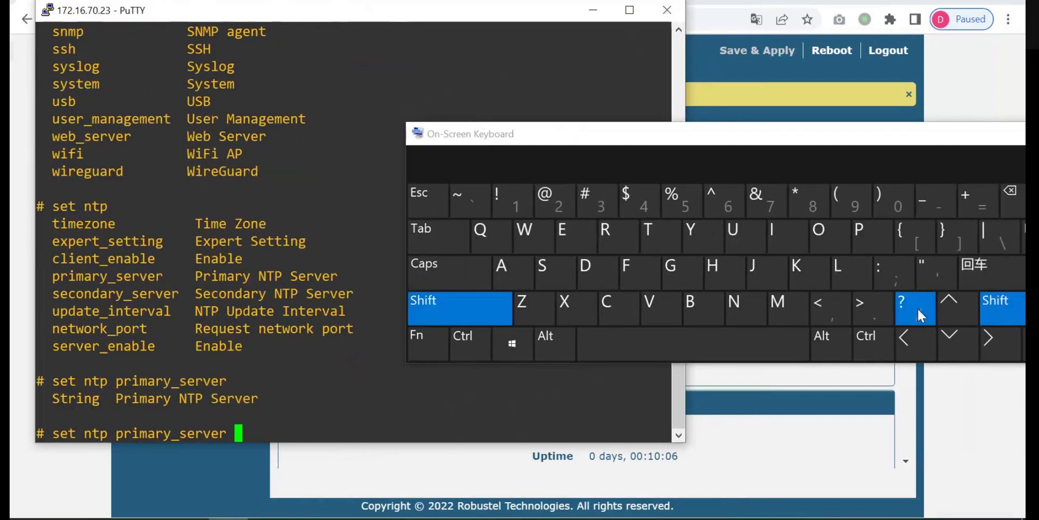
# - Complete and run 'set ntp primary_server 10.0.0.1', getting OK from the router
pyautogui.click(459, 300)
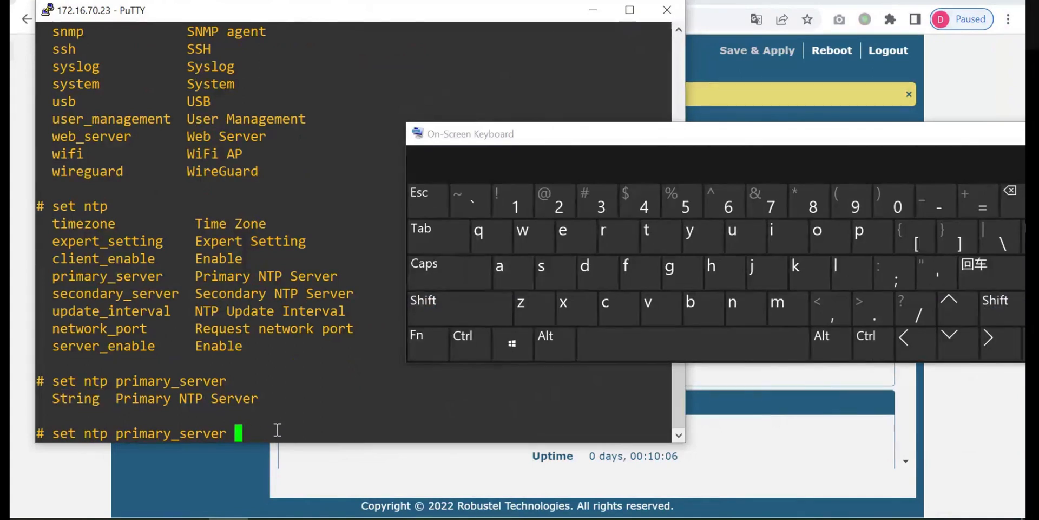
pyautogui.write('10')
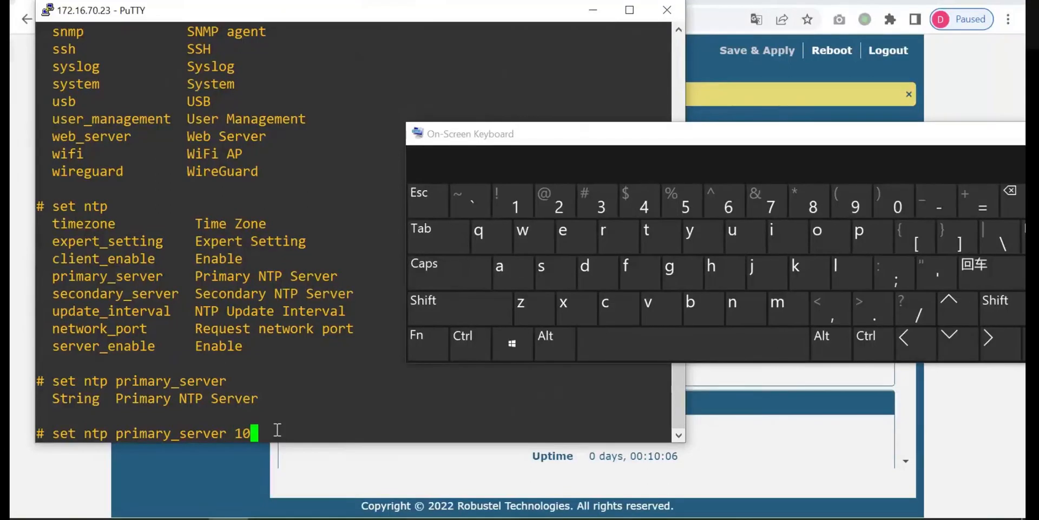
pyautogui.write('.0.0.1')
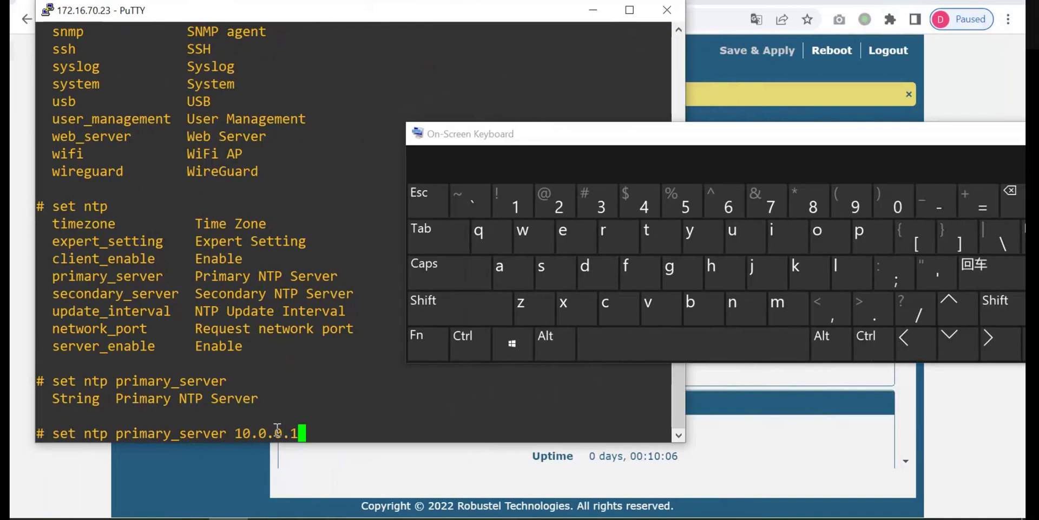
pyautogui.press('Return')
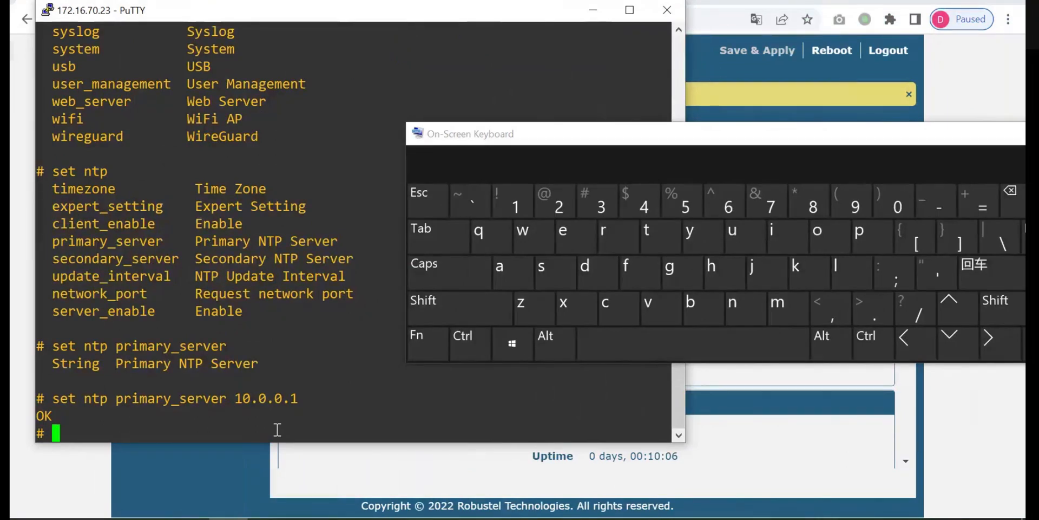
# - Run 'config save_and_apply' so the router saves and applies the NTP change
pyautogui.write('comand')
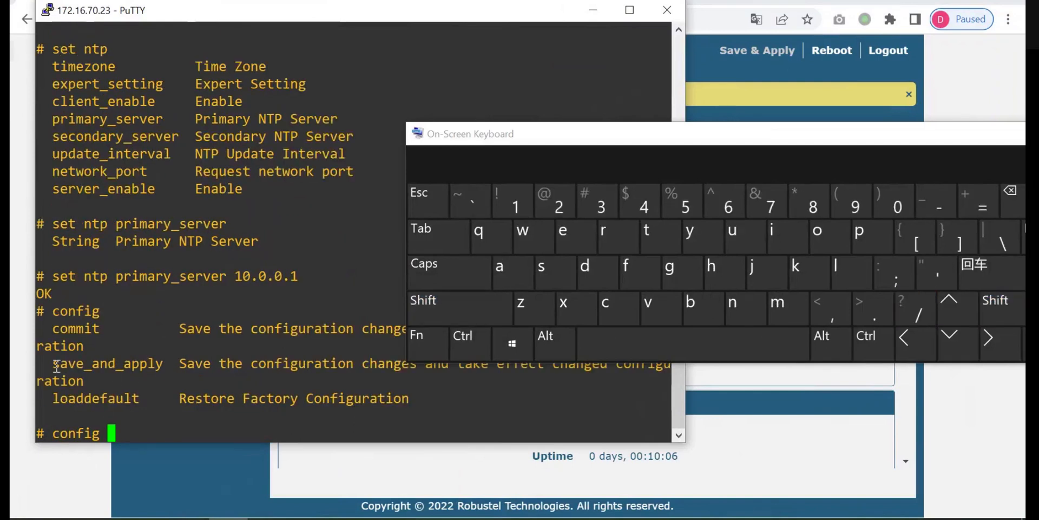
pyautogui.doubleClick(106, 364)
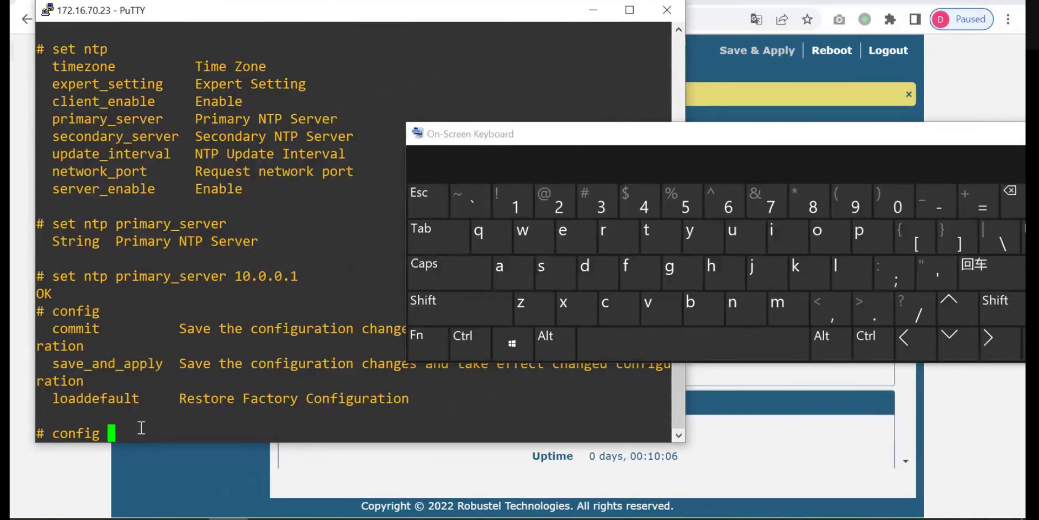
pyautogui.write('save_and_apply')
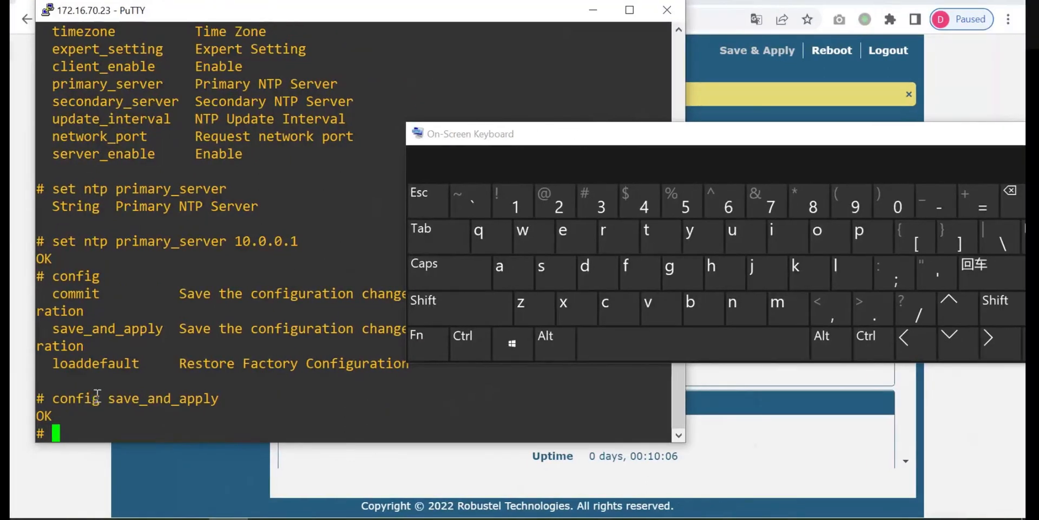
pyautogui.moveTo(75, 375)
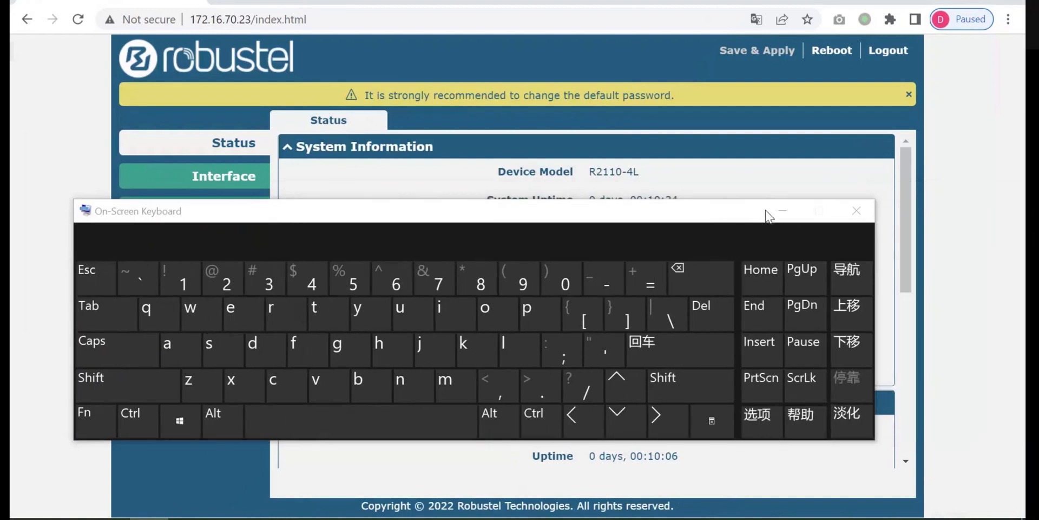
# - Close the on-screen keyboard and verify Services > NTP shows primary server 10.0.0.1
pyautogui.click(856, 211)
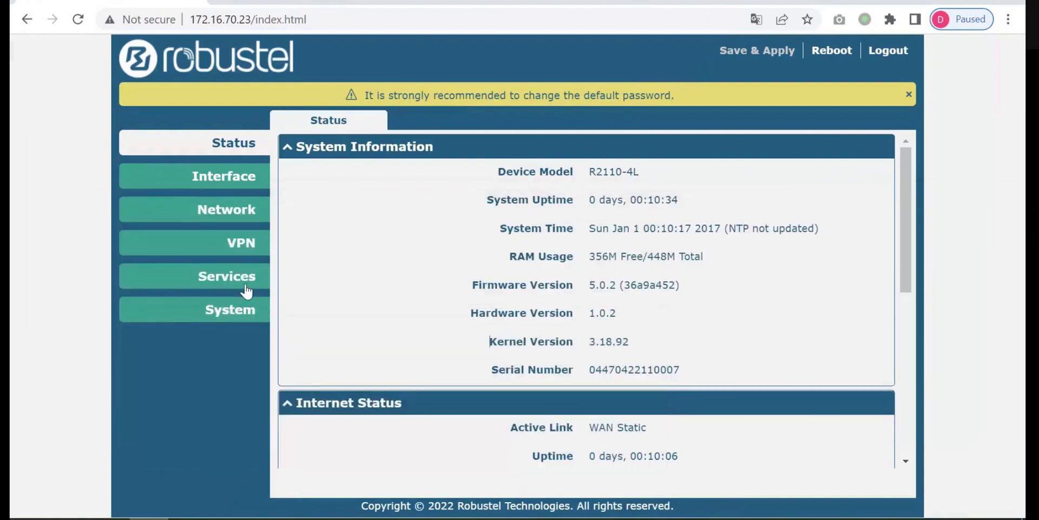
pyautogui.click(227, 276)
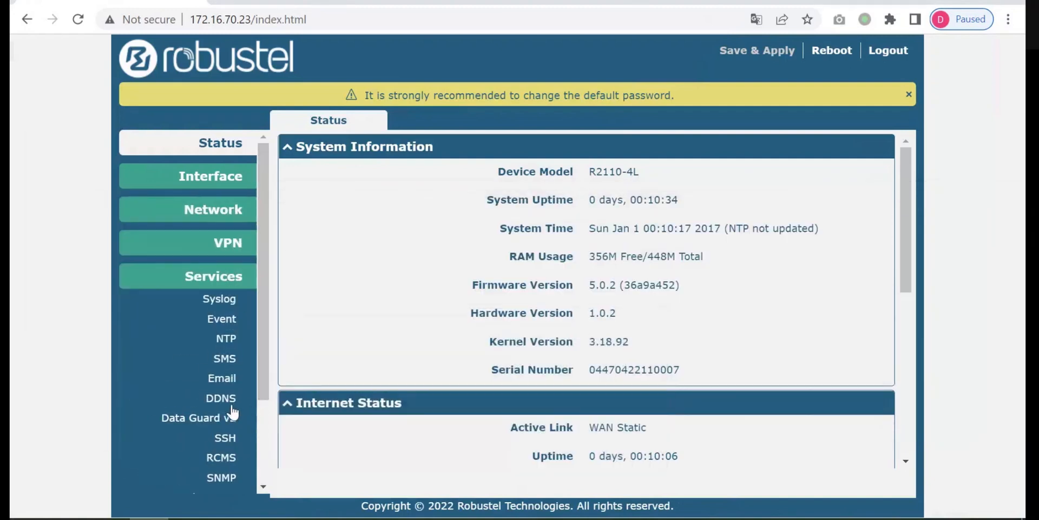
pyautogui.click(225, 338)
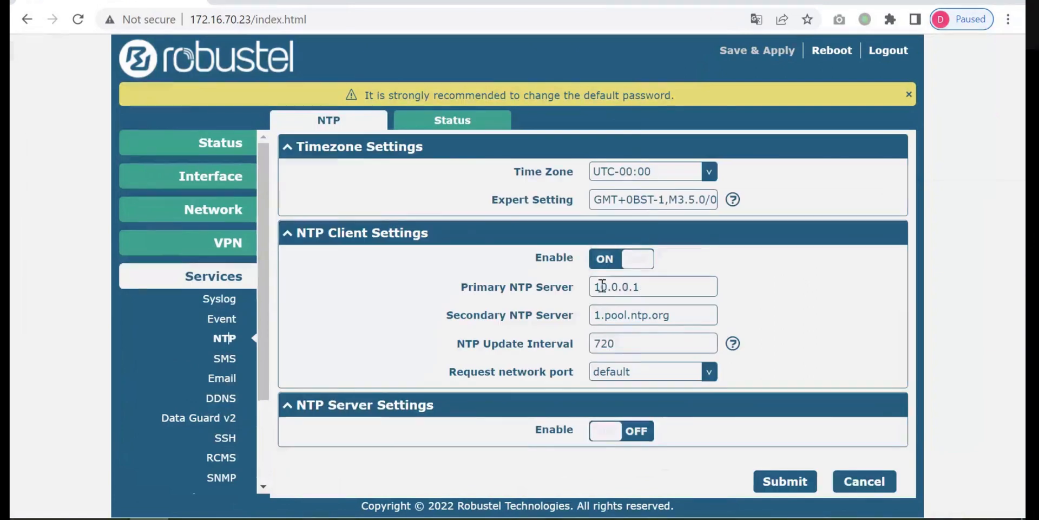
pyautogui.tripleClick(653, 286)
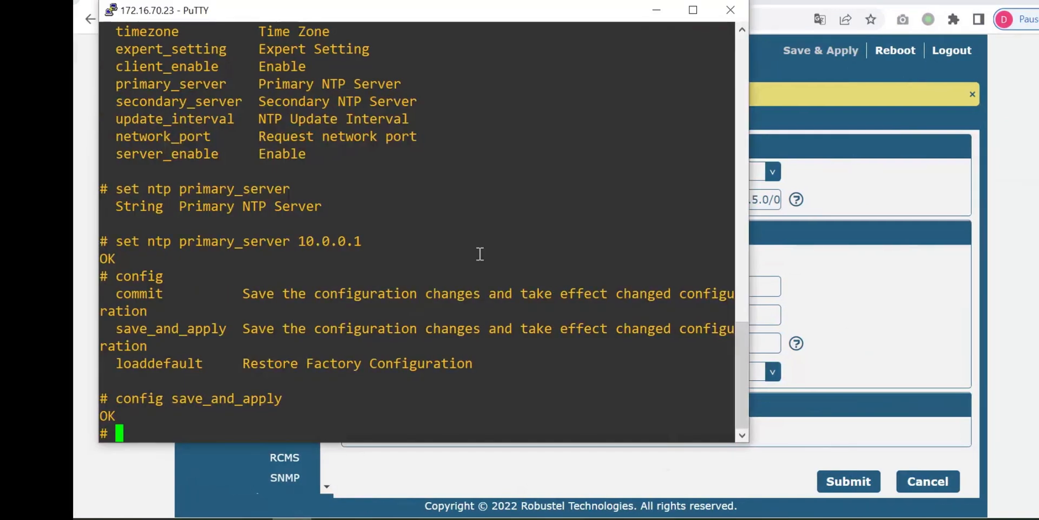
pyautogui.moveTo(590, 22)
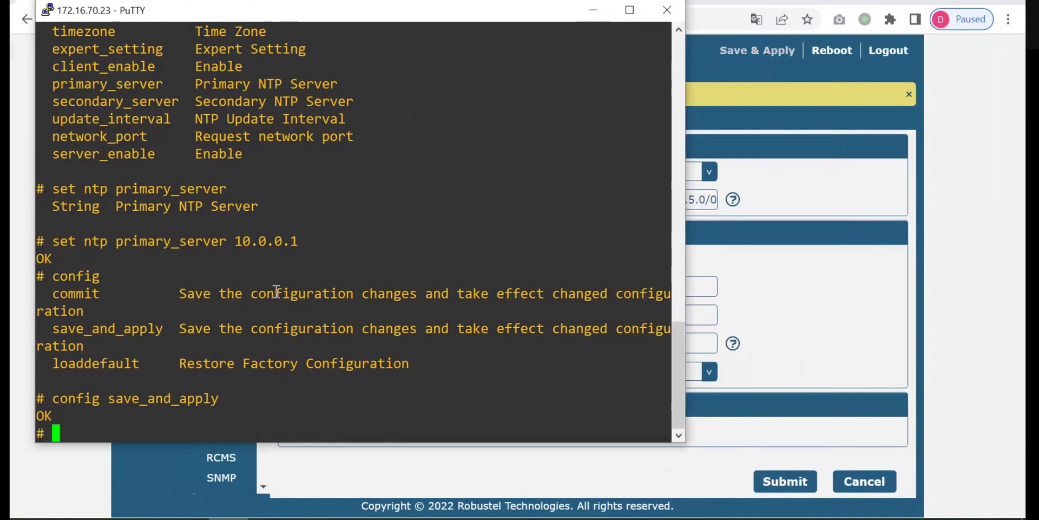
pyautogui.moveTo(269, 305)
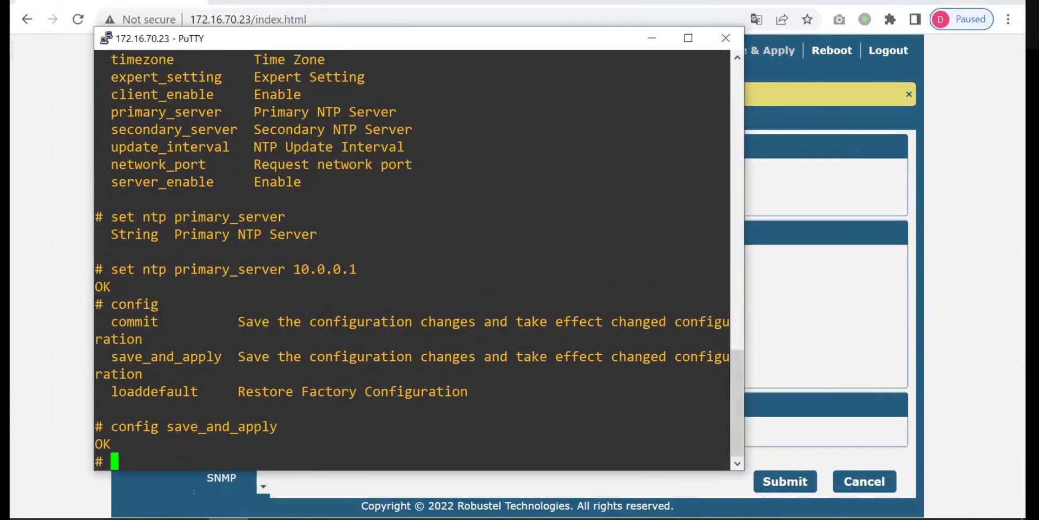
pyautogui.moveTo(317, 348)
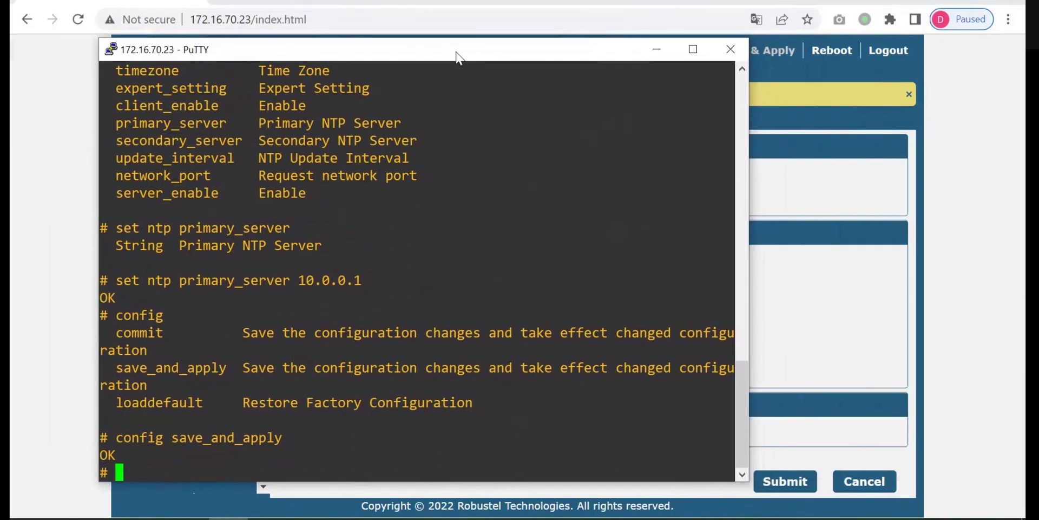
pyautogui.moveTo(43, 179)
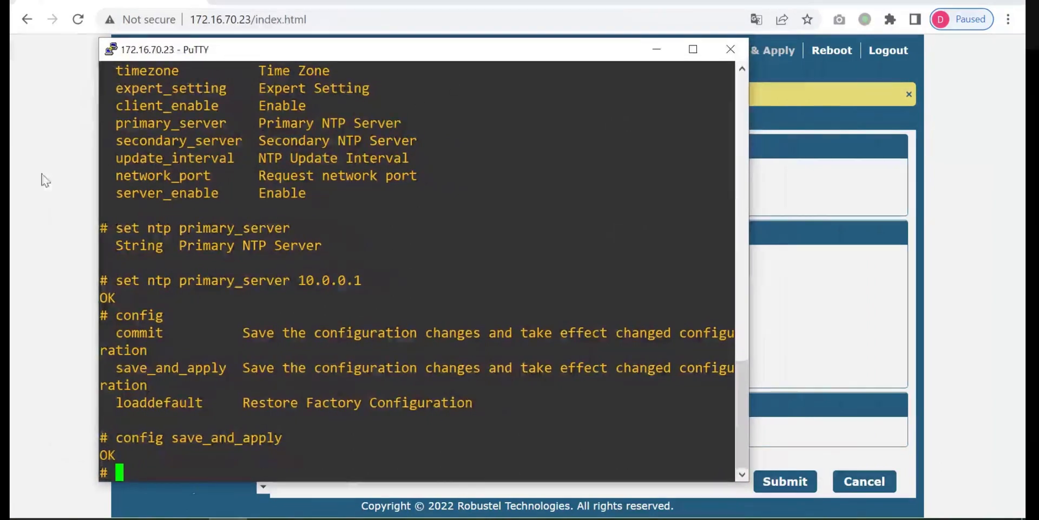
# - View link 1's settings on the Interface > Link Manager page and close them unchanged
pyautogui.click(731, 49)
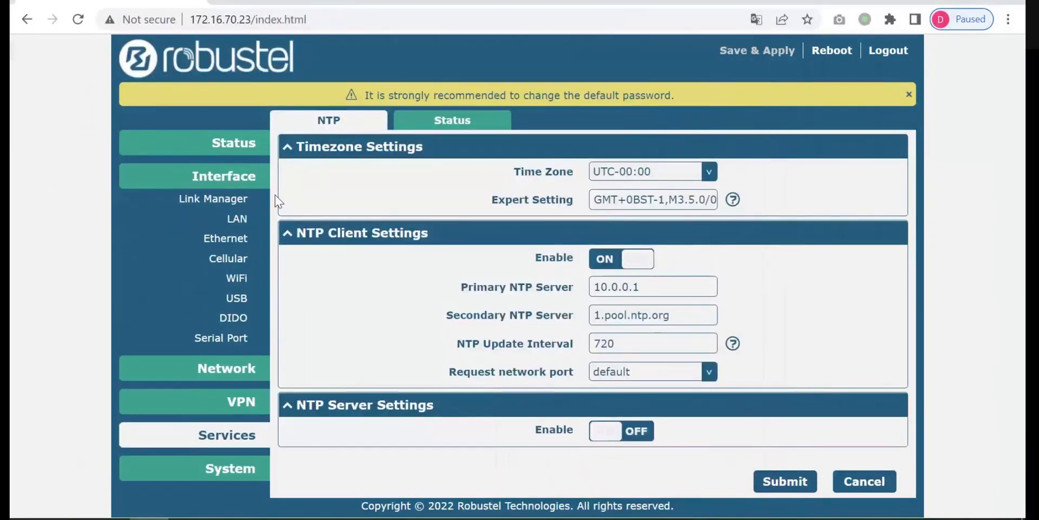
pyautogui.click(213, 198)
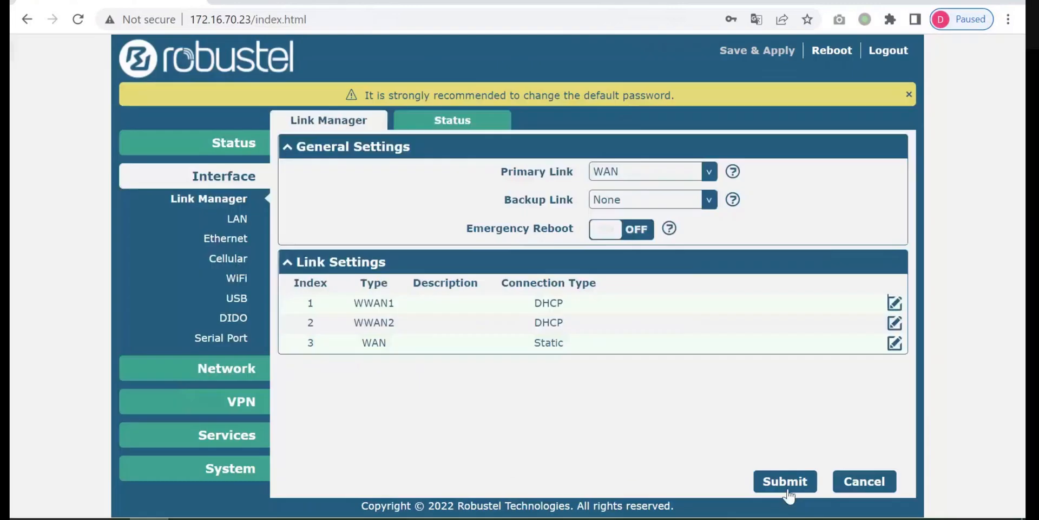
pyautogui.click(895, 303)
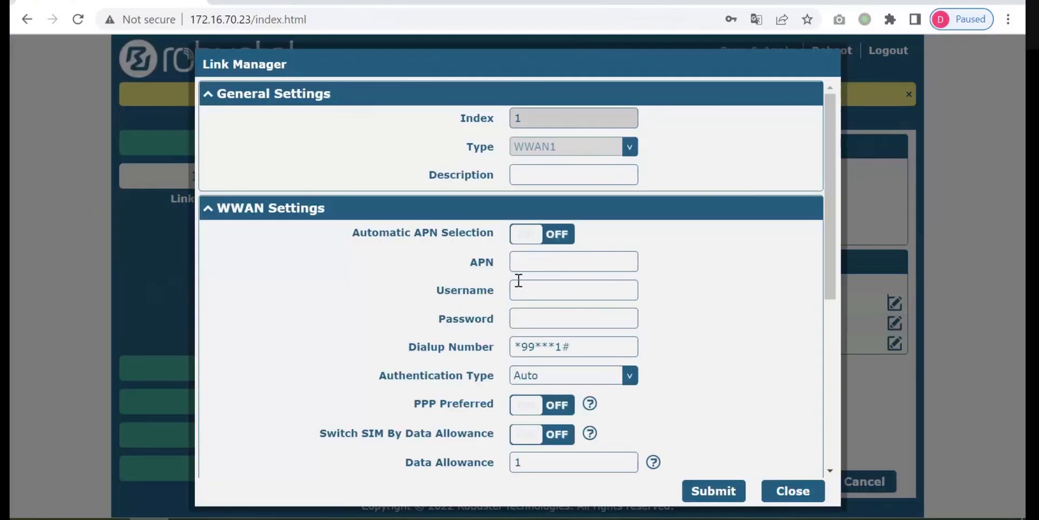
pyautogui.moveTo(780, 483)
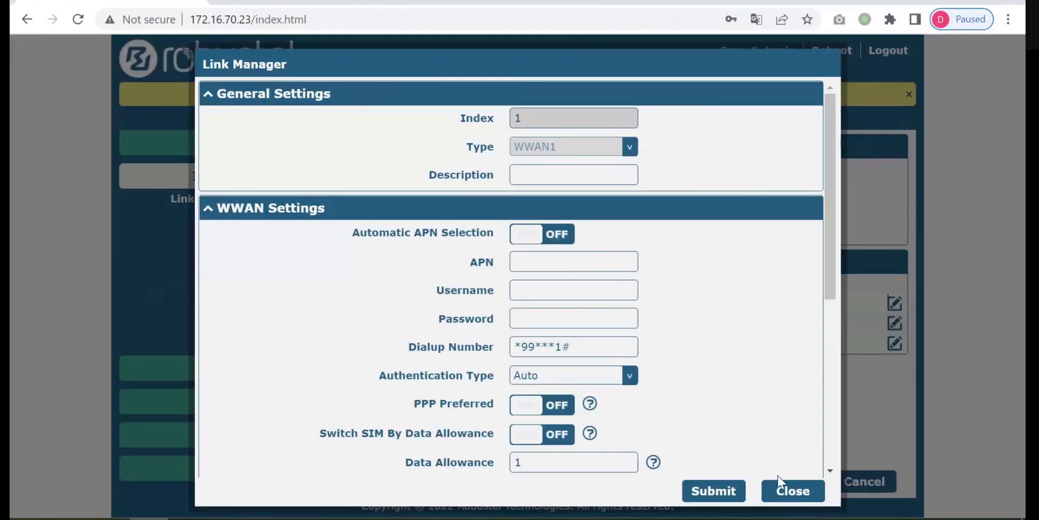
pyautogui.click(792, 490)
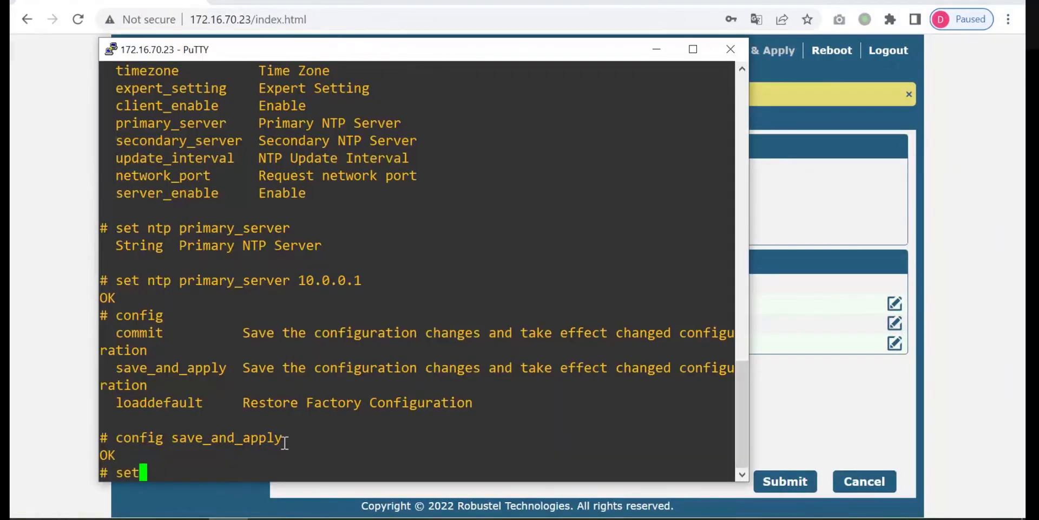
# - Query 'set link_manager ?' and 'set link_manager link ?' to list link manager options
pyautogui.write('link')
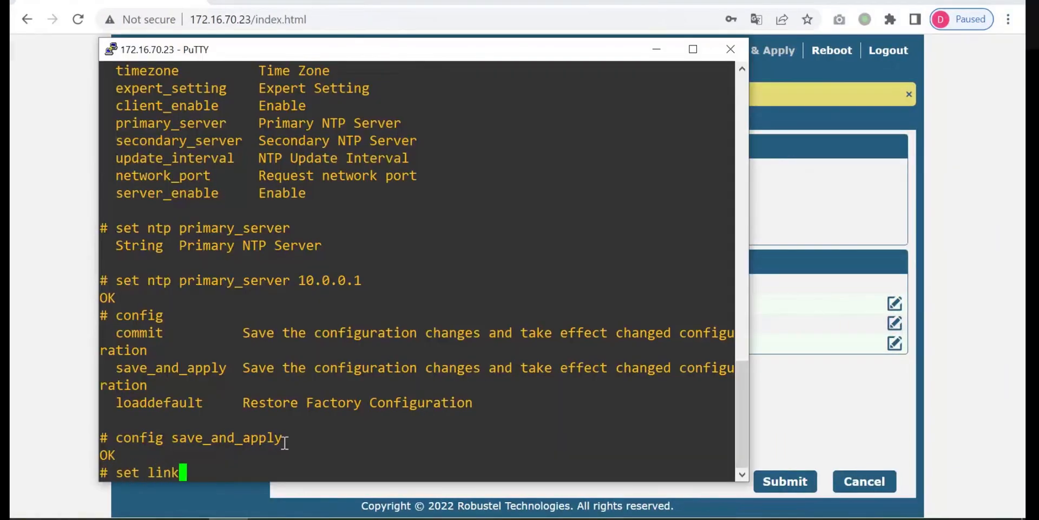
pyautogui.write('_manager')
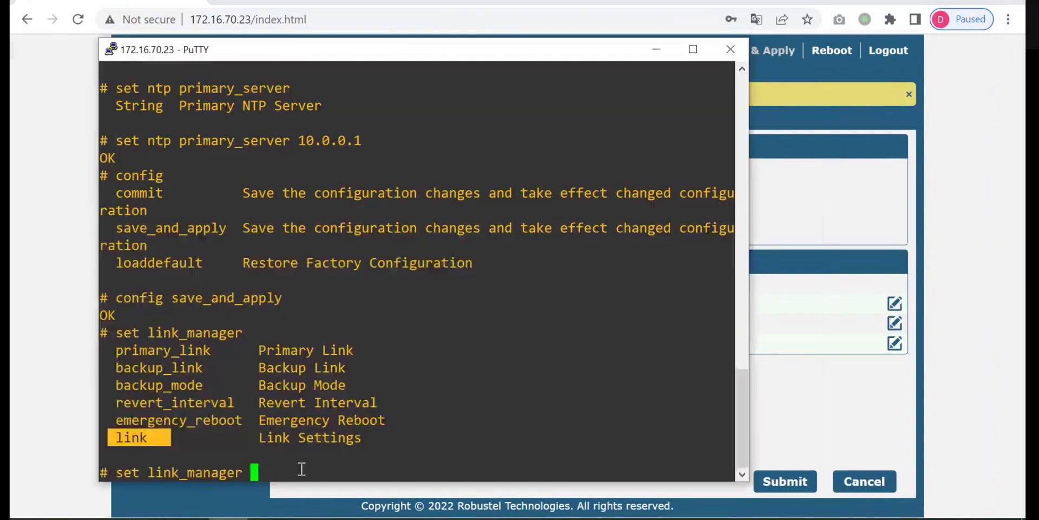
pyautogui.write('link')
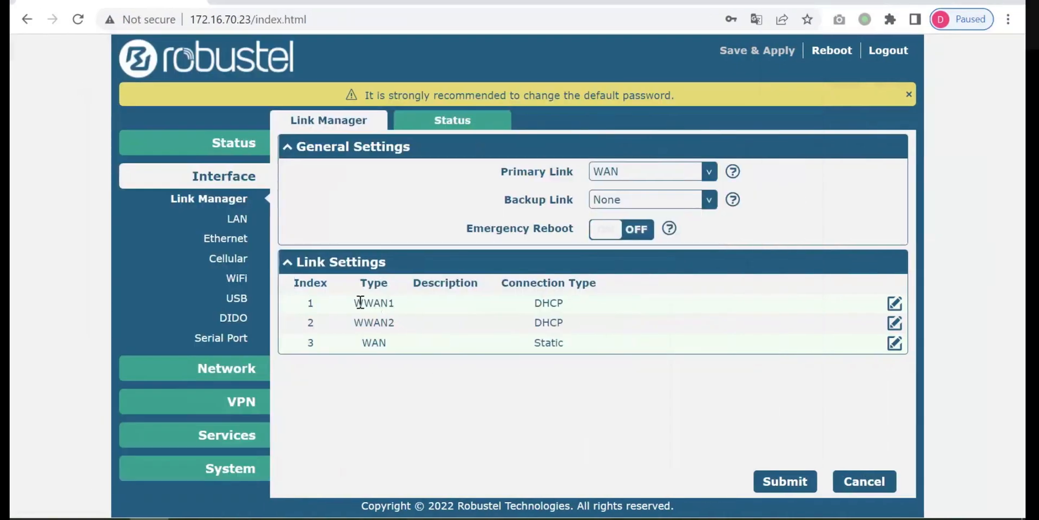
pyautogui.moveTo(355, 304)
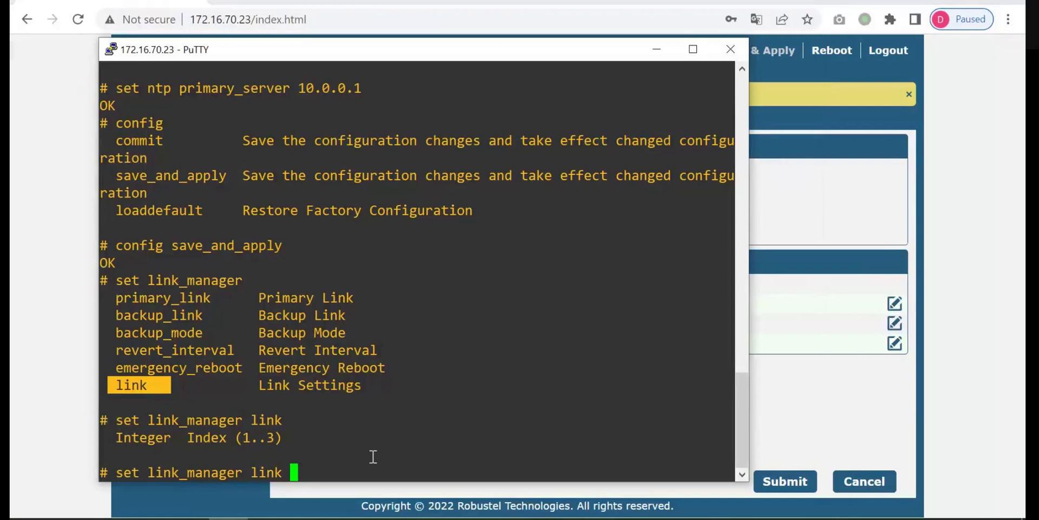
# - List link 1's settings and its WWAN options, building 'set link_manager link 1 wwan'
pyautogui.write('1')
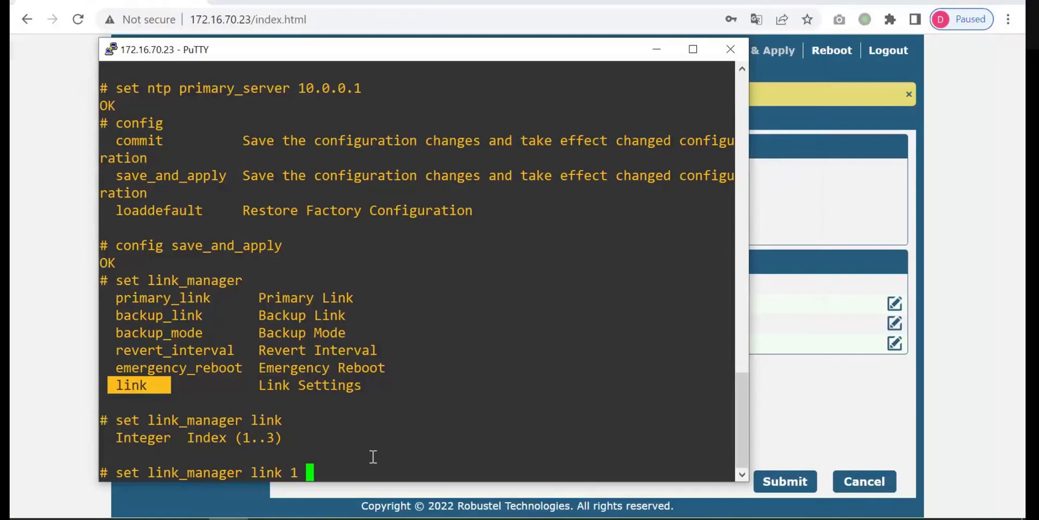
pyautogui.press('Return')
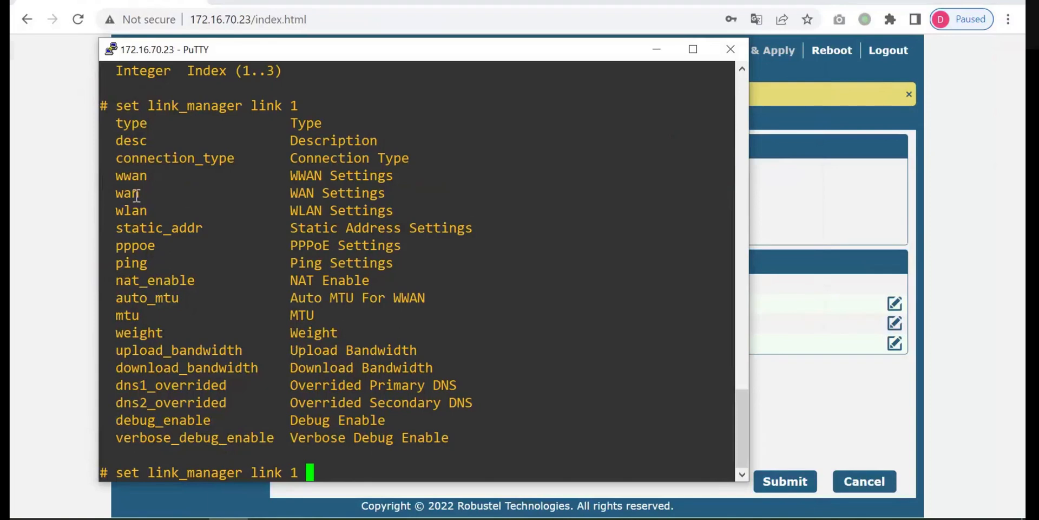
pyautogui.doubleClick(131, 175)
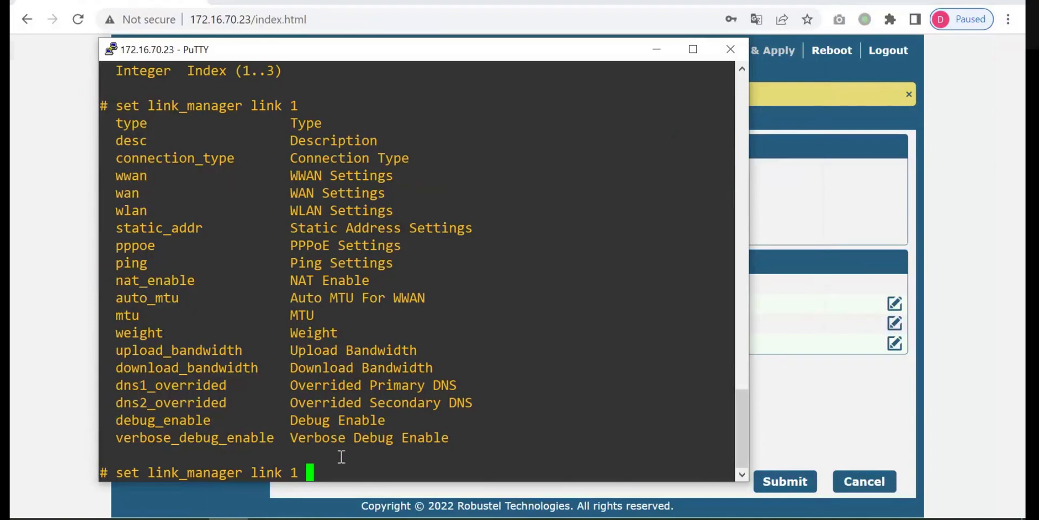
pyautogui.write('w')
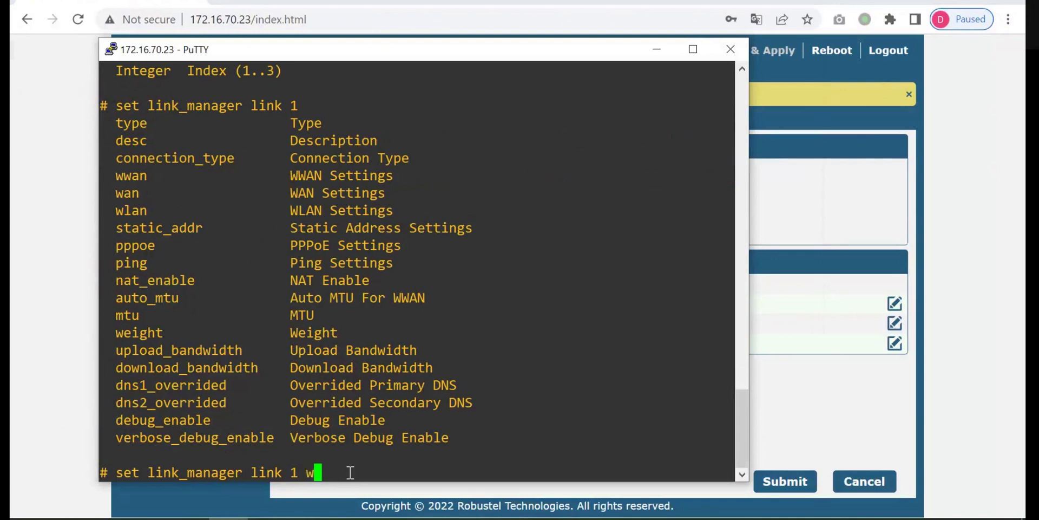
pyautogui.write('wan')
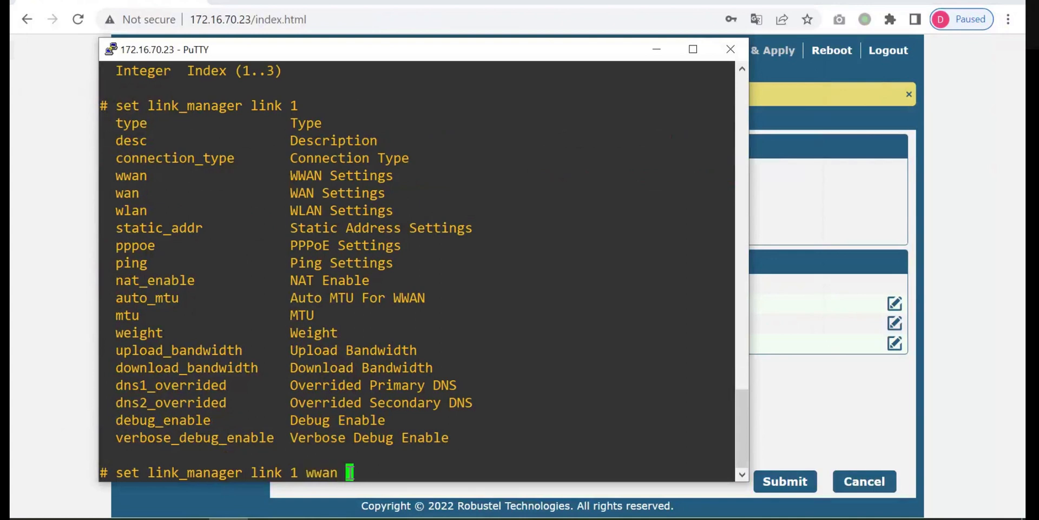
pyautogui.press('Return')
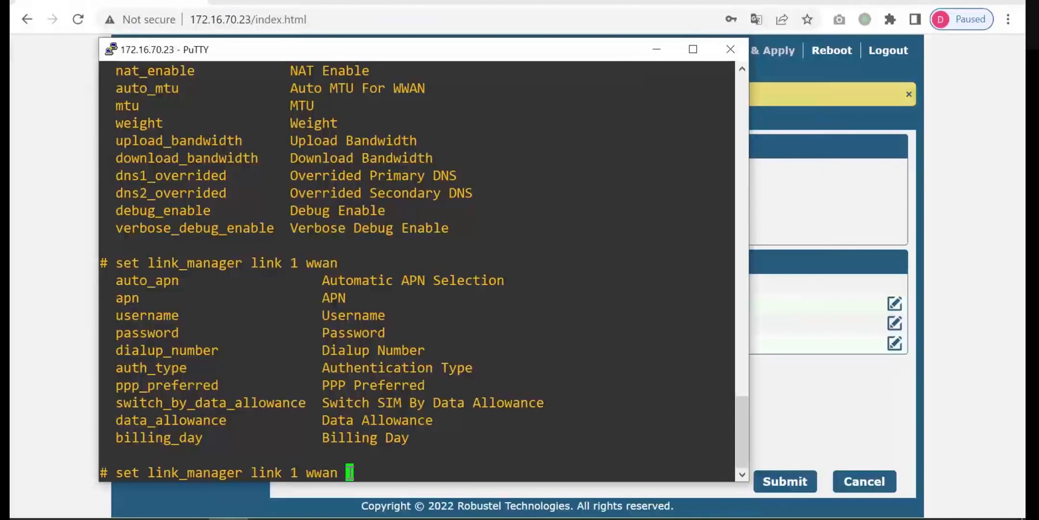
# - Complete and submit 'set link_manager link 1 wwan apn vodafone'
pyautogui.doubleClick(128, 297)
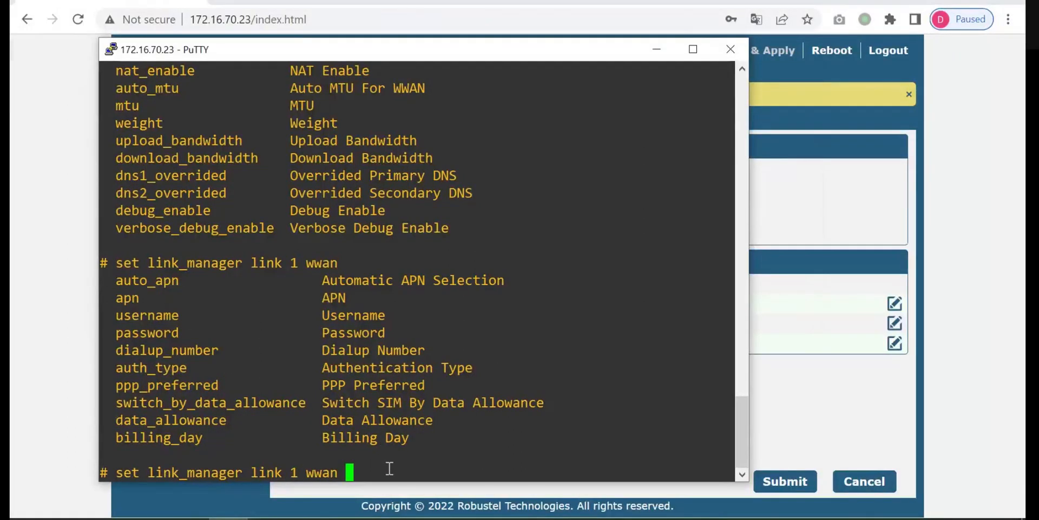
pyautogui.write('ap')
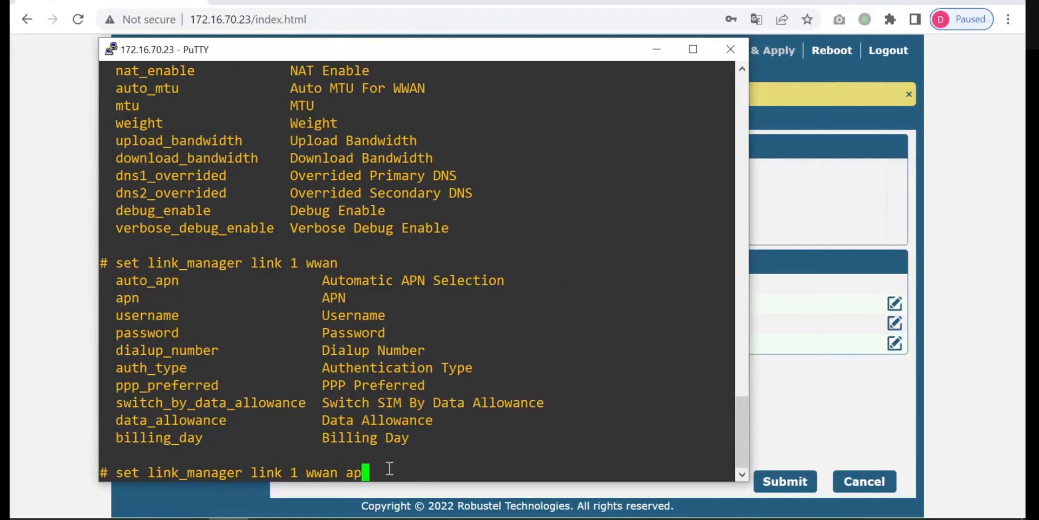
pyautogui.write('n')
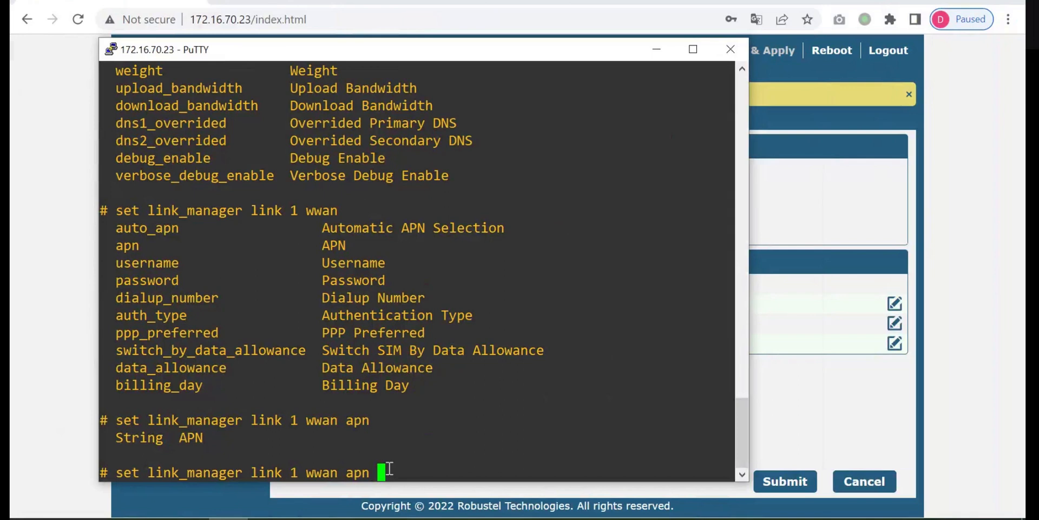
pyautogui.write('vodafone')
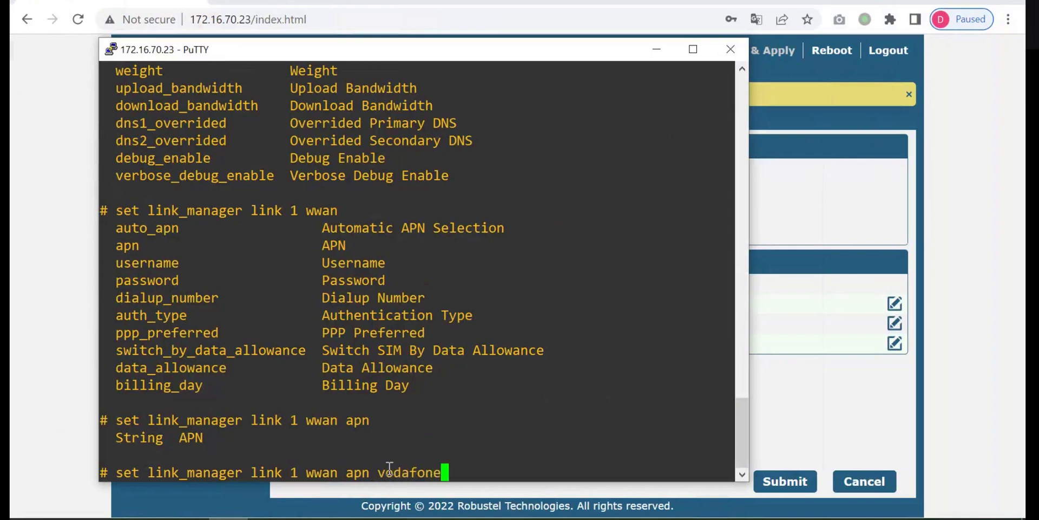
pyautogui.press('Return')
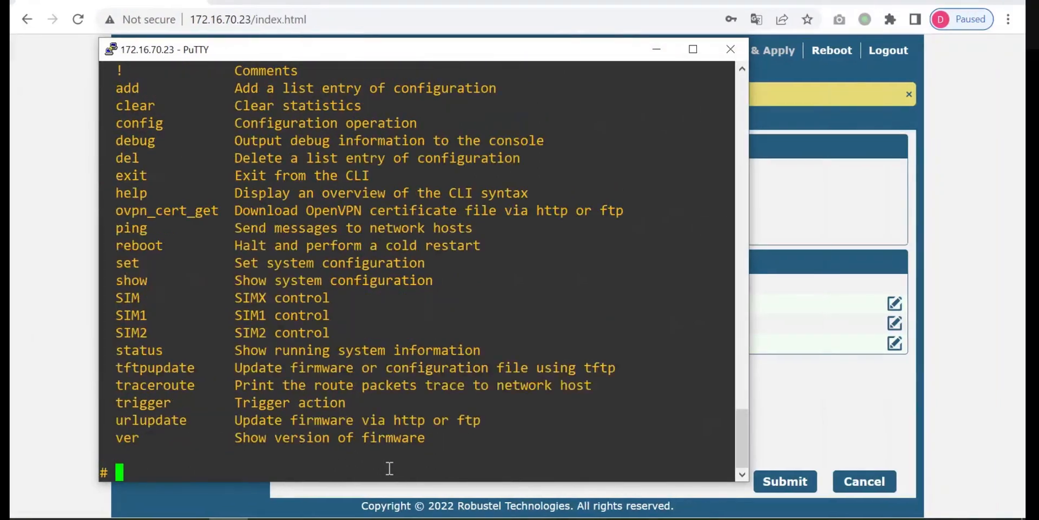
pyautogui.moveTo(147, 303)
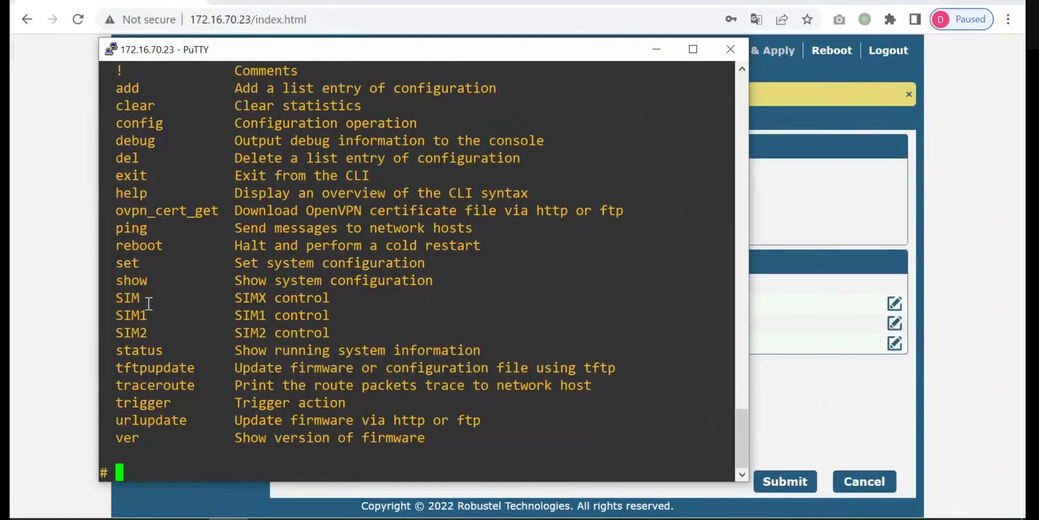
# - Run 'show ?' at the router prompt and scroll through the listed sections from cellular to wireguard
pyautogui.doubleClick(126, 262)
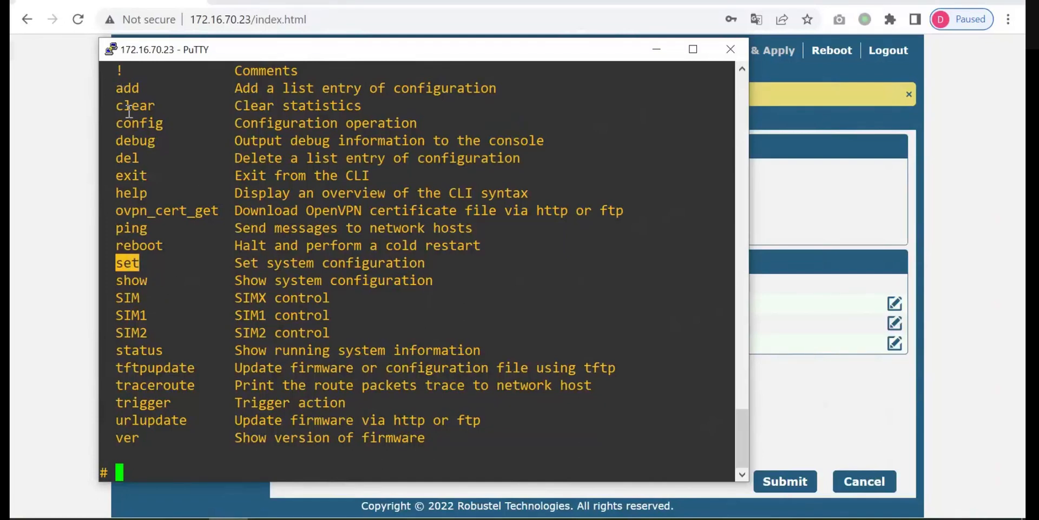
pyautogui.moveTo(206, 463)
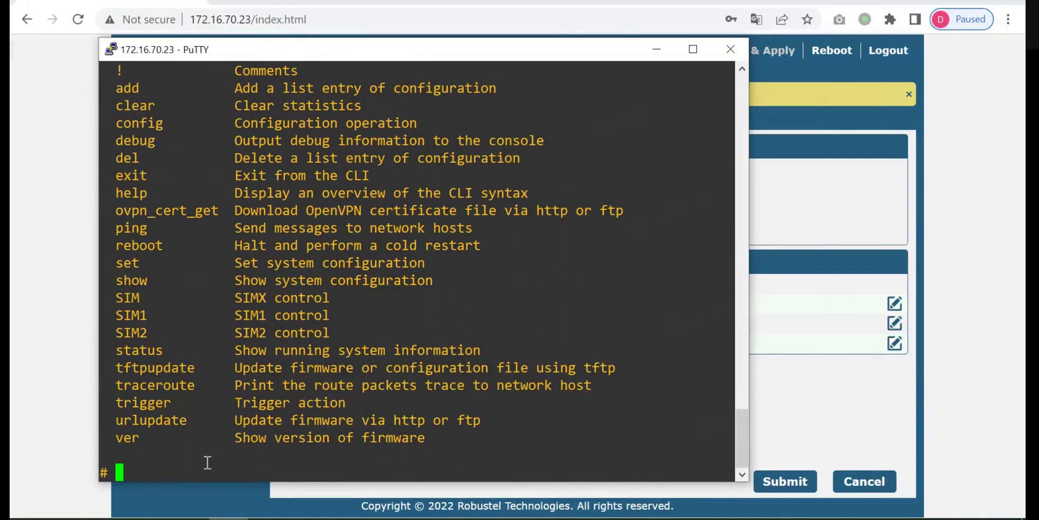
pyautogui.moveTo(201, 457)
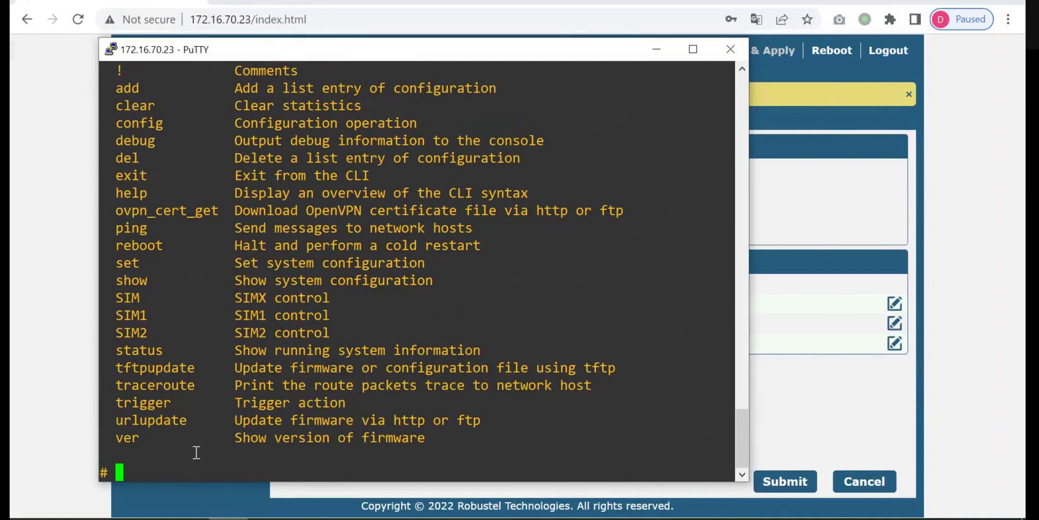
pyautogui.write('show')
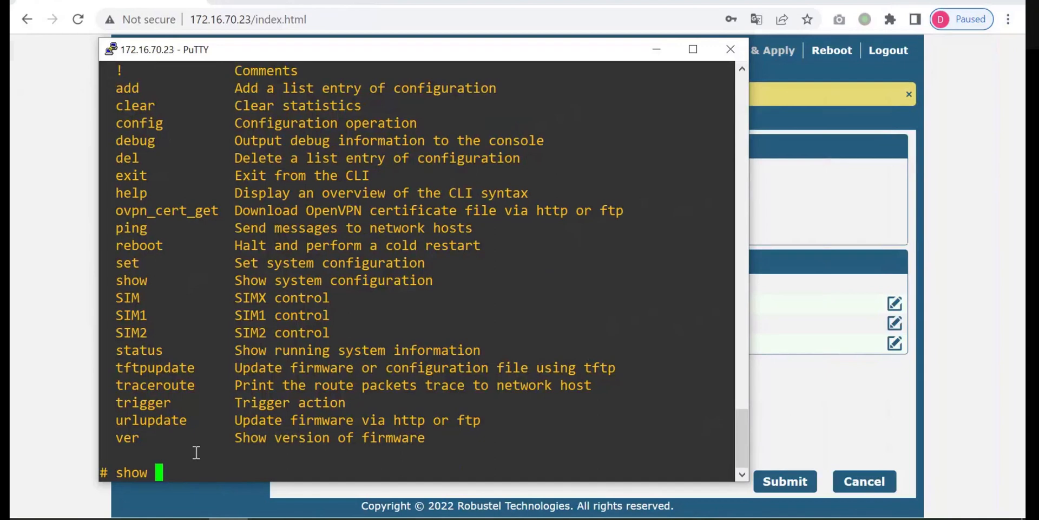
pyautogui.scroll(-3)
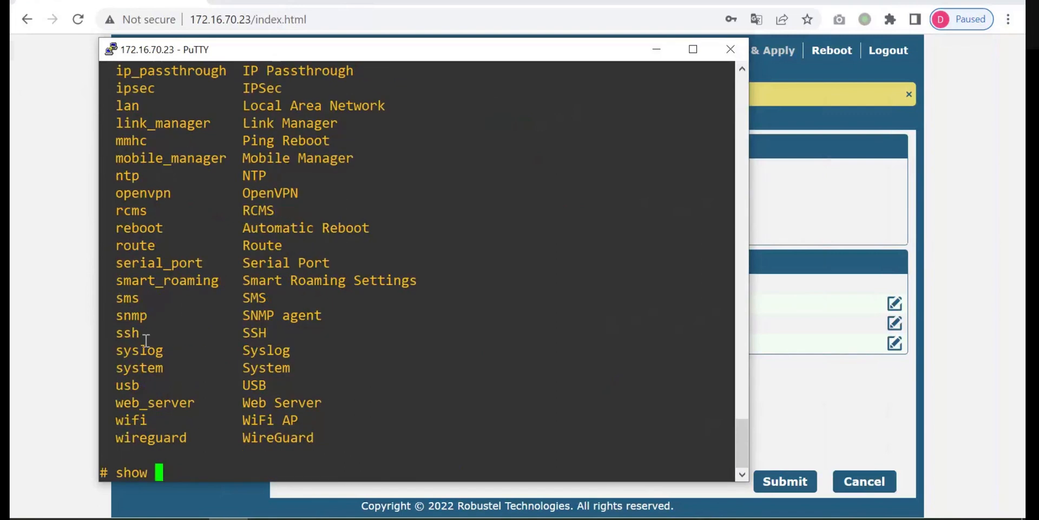
pyautogui.press('Return')
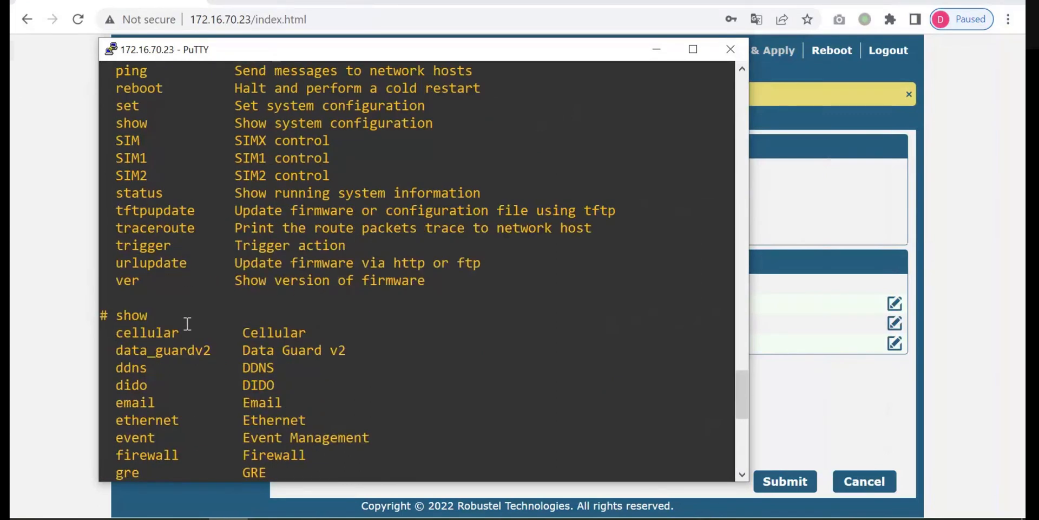
pyautogui.scroll(-3)
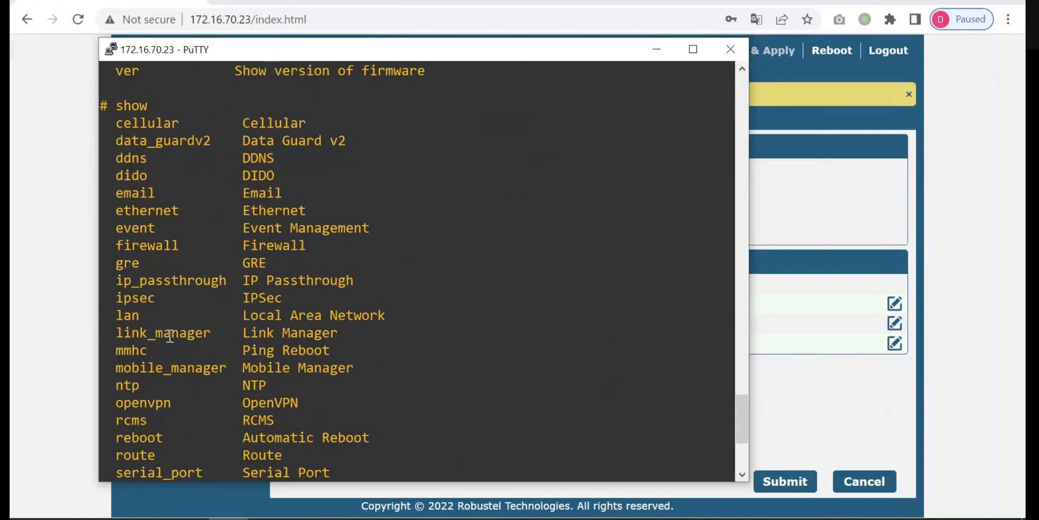
pyautogui.scroll(-3)
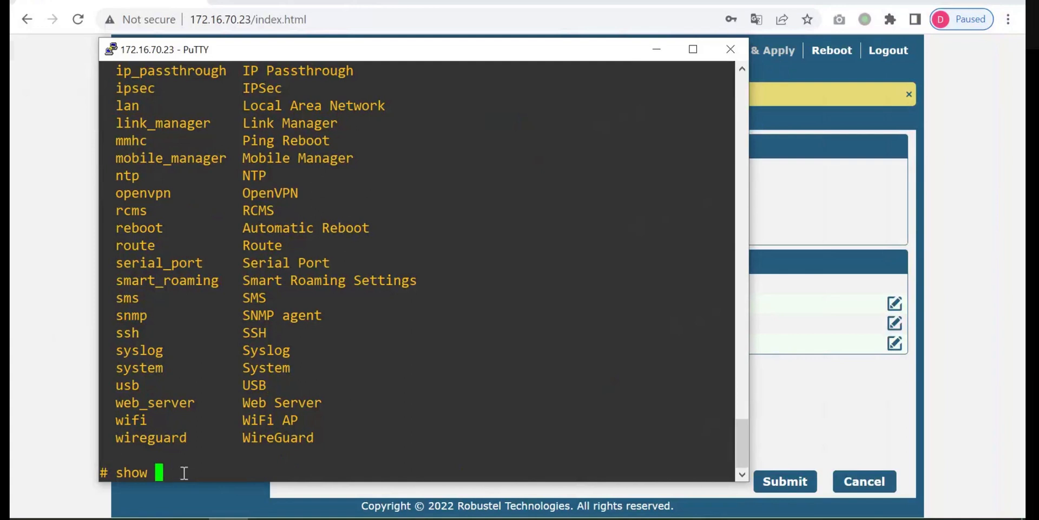
# - Run 'show lan ?' to list all, network, multi_ip and vlan, then compose 'show lan all'
pyautogui.write('lan')
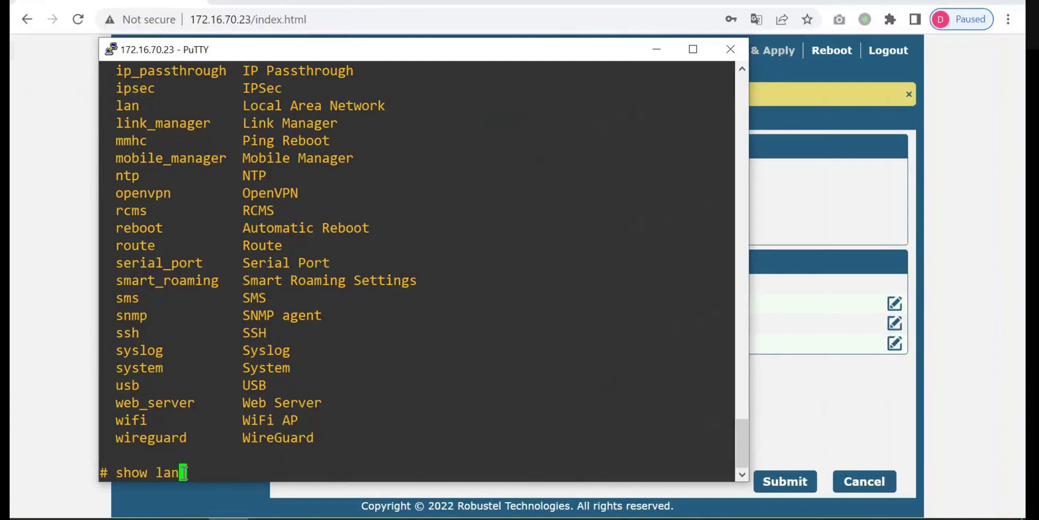
pyautogui.press('Return')
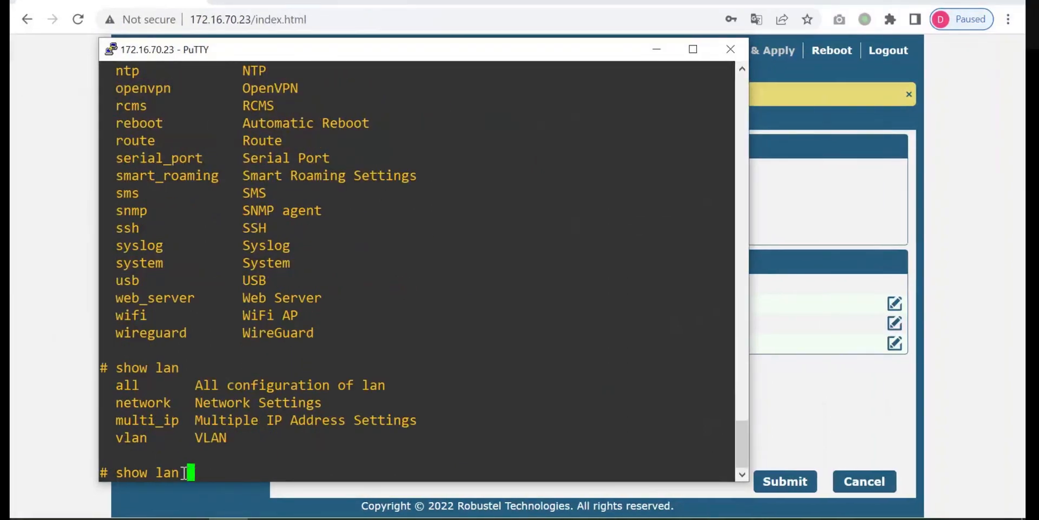
pyautogui.write('all')
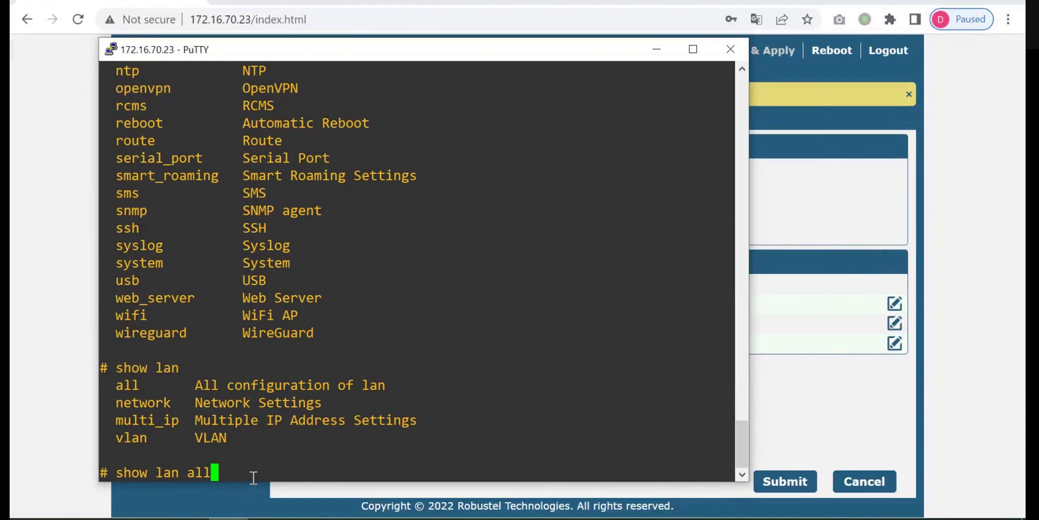
pyautogui.press('Return')
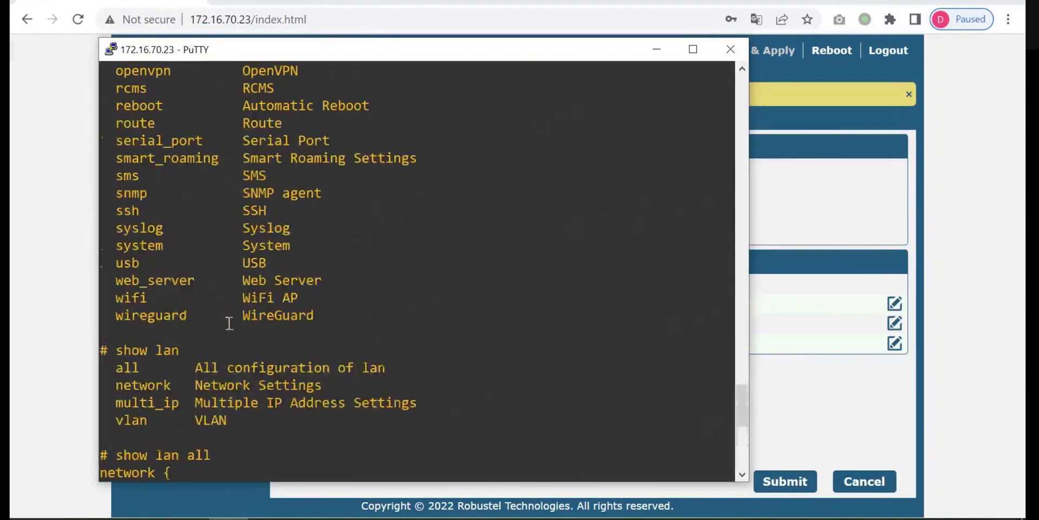
pyautogui.scroll(-3)
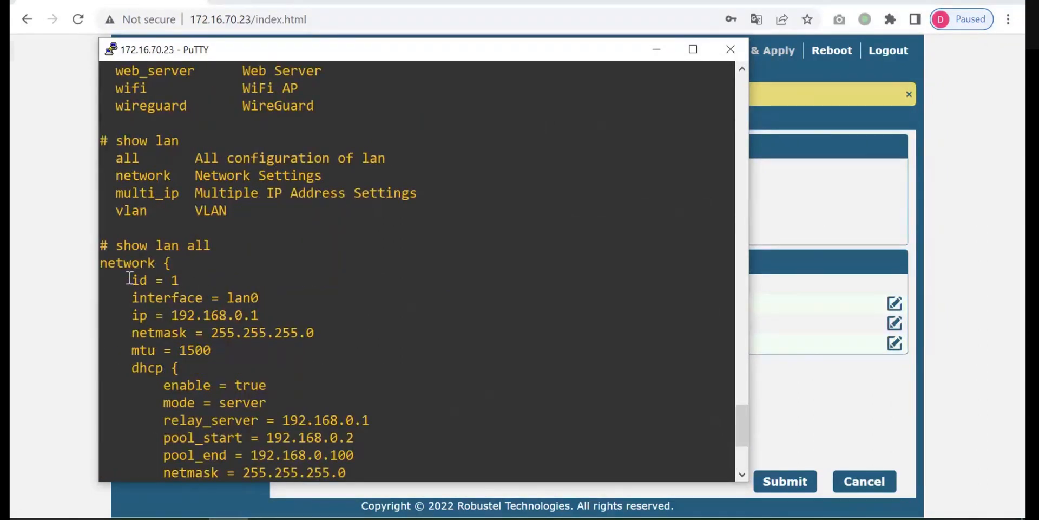
pyautogui.moveTo(129, 280); pyautogui.dragTo(266, 368)
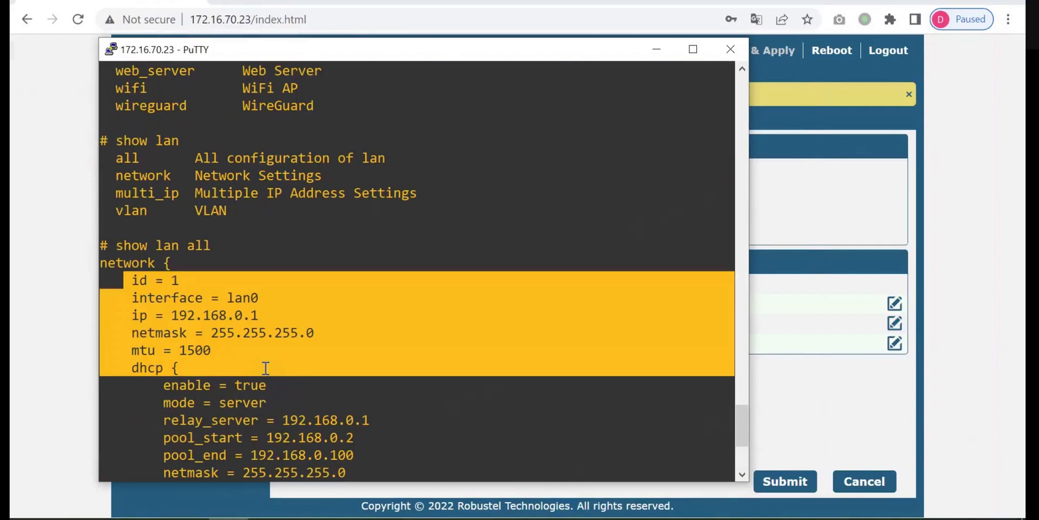
pyautogui.moveTo(212, 307)
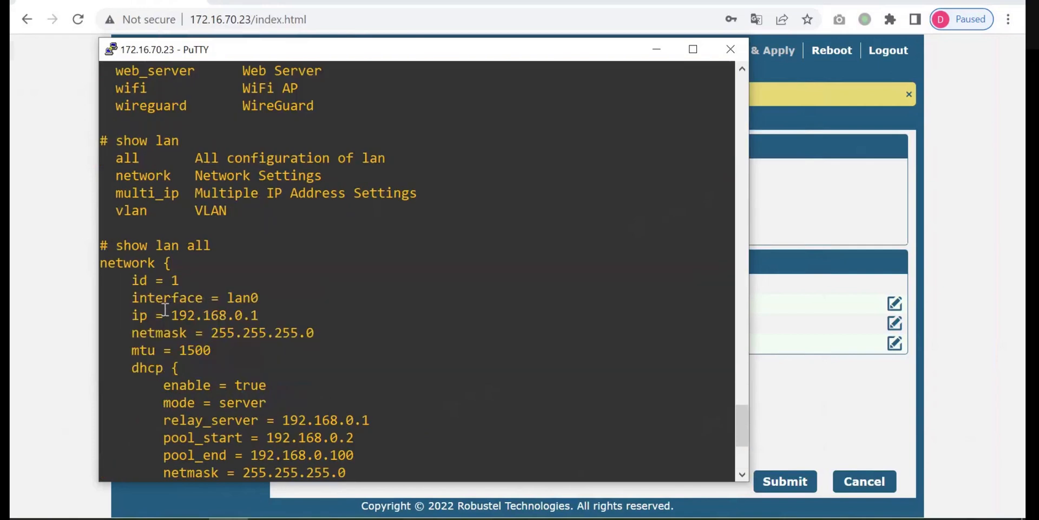
pyautogui.scroll(-3)
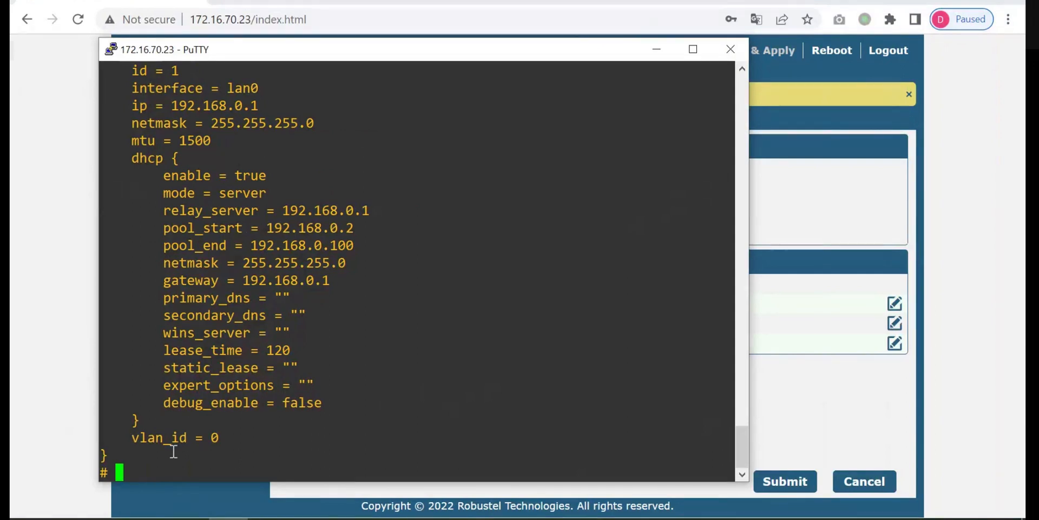
pyautogui.moveTo(190, 462)
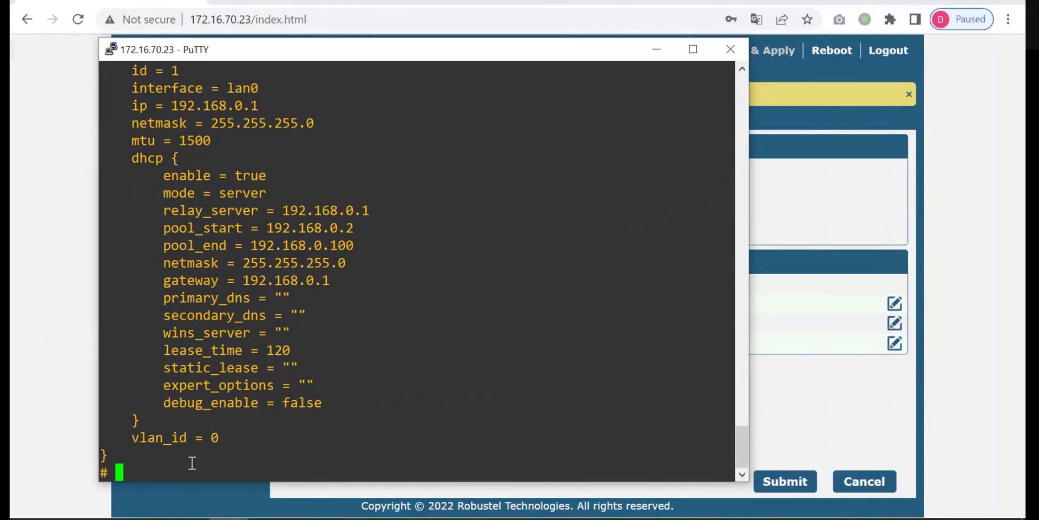
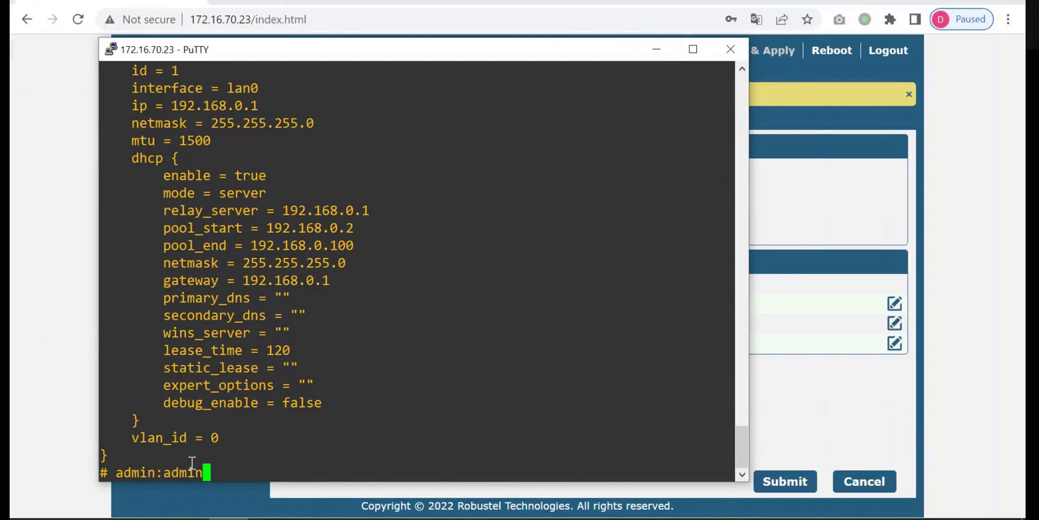
pyautogui.write(';')
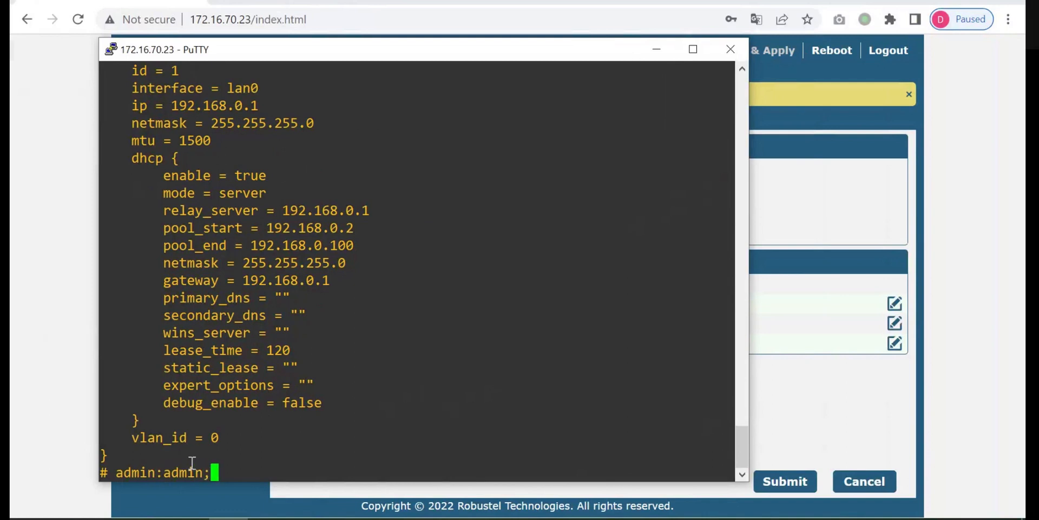
pyautogui.write('s')
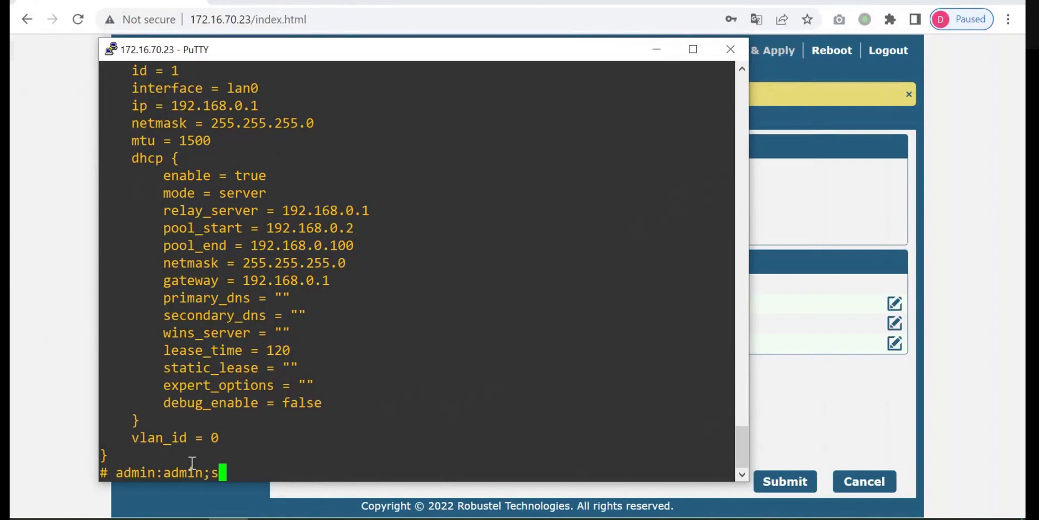
pyautogui.write('et')
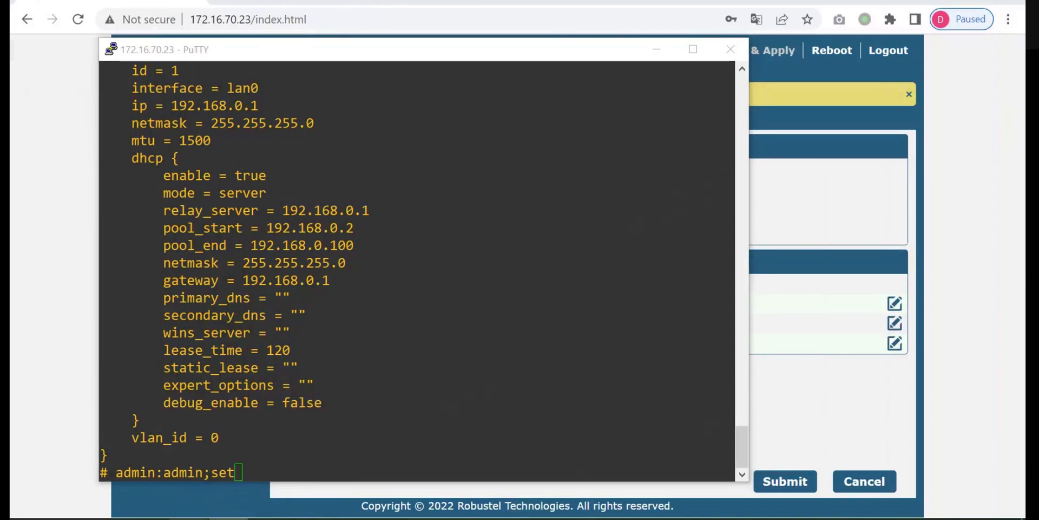
pyautogui.moveTo(235, 506)
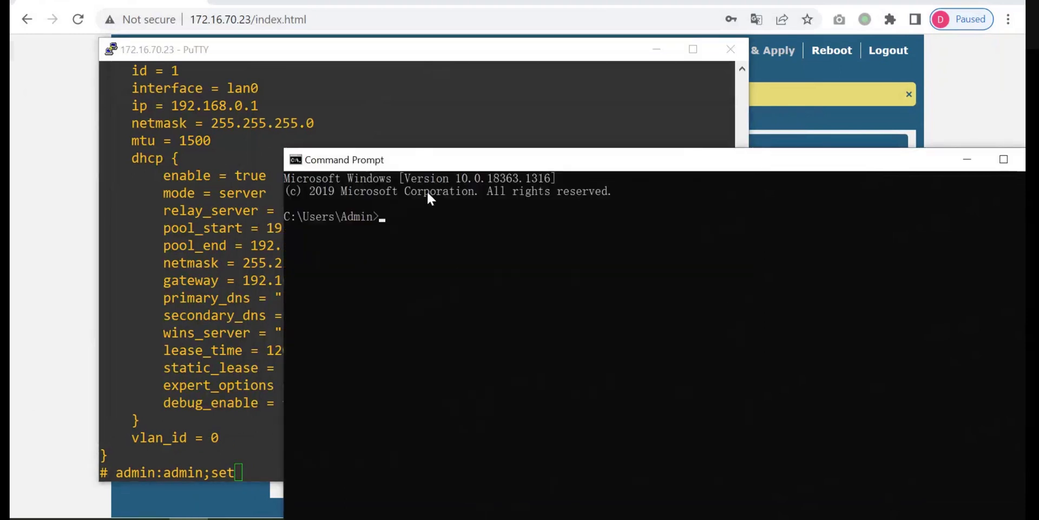
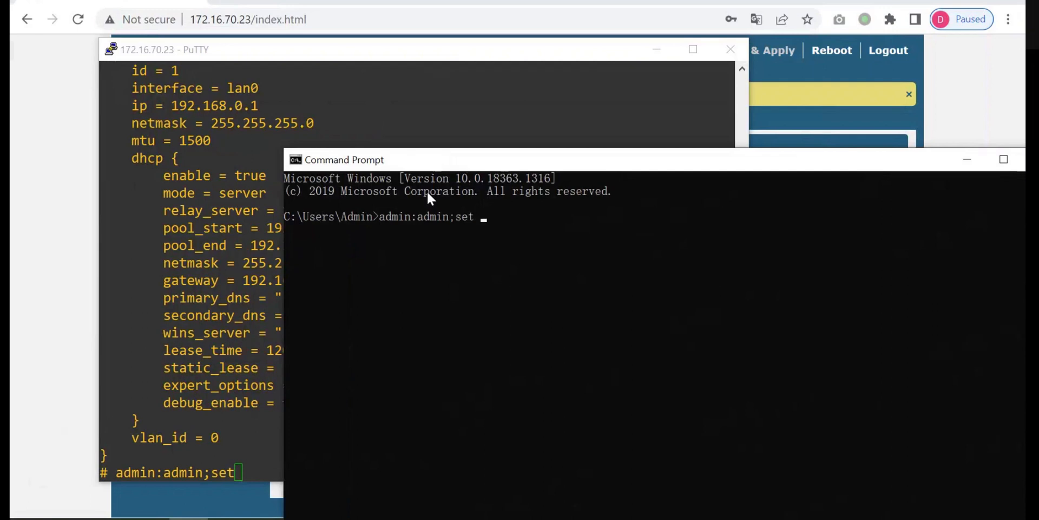
pyautogui.write('ntp enable')
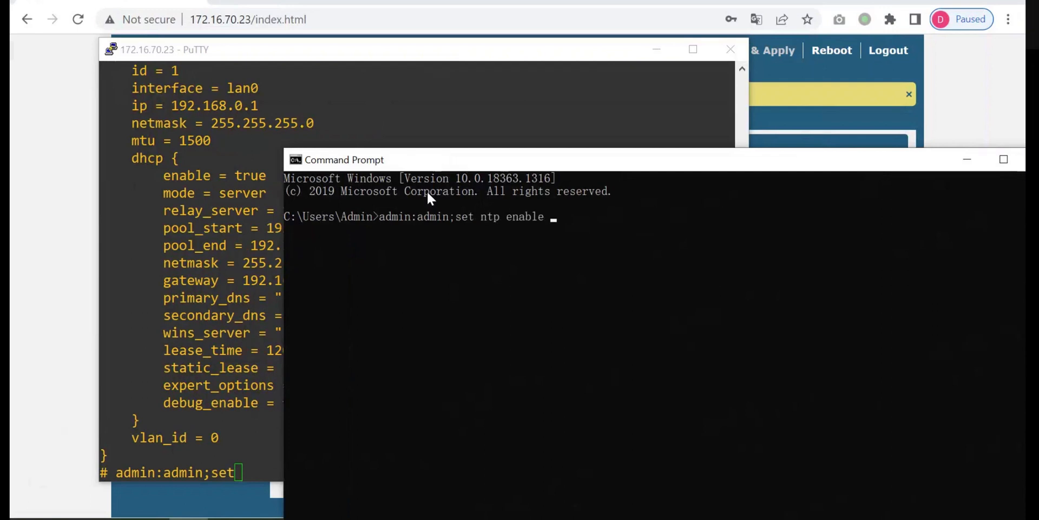
pyautogui.write('true')
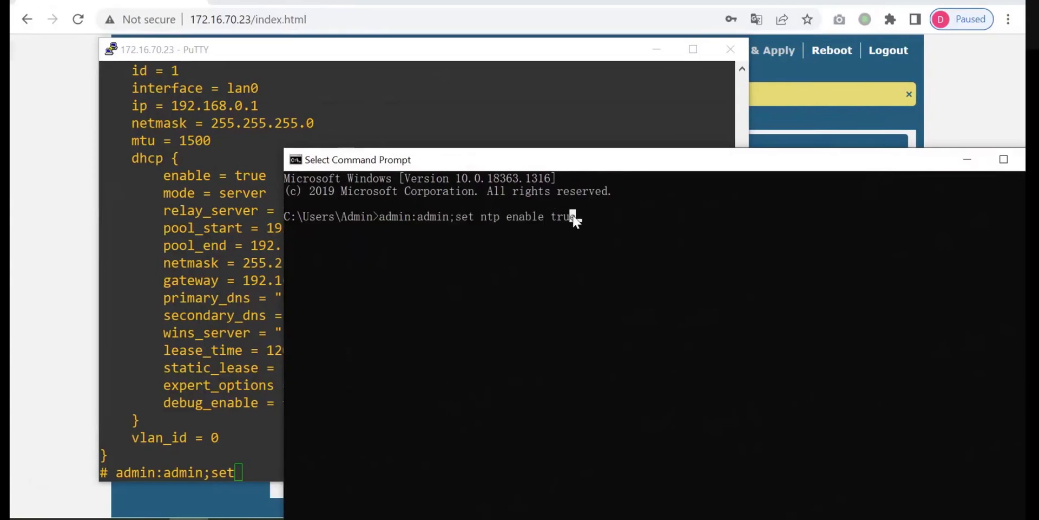
pyautogui.moveTo(442, 223)
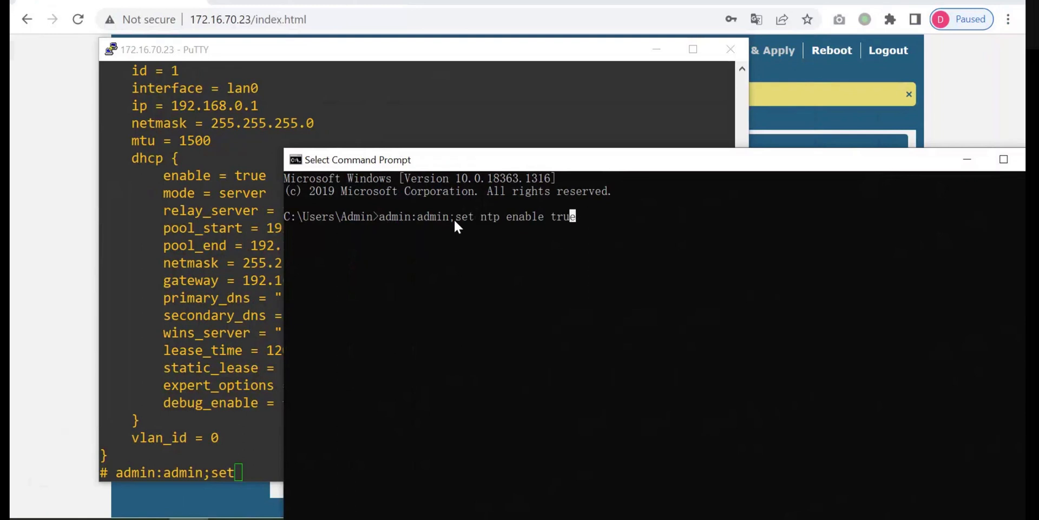
pyautogui.moveTo(574, 223)
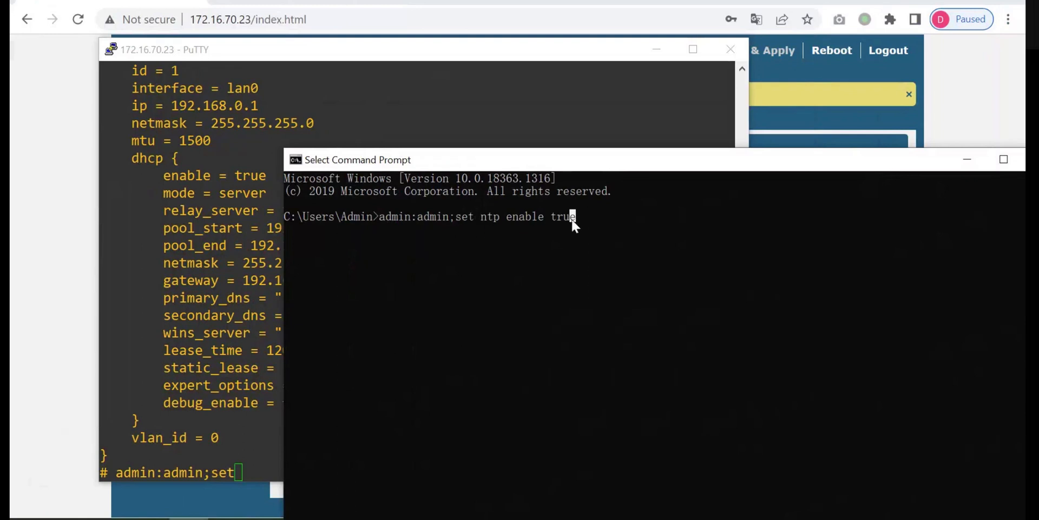
pyautogui.moveTo(586, 225)
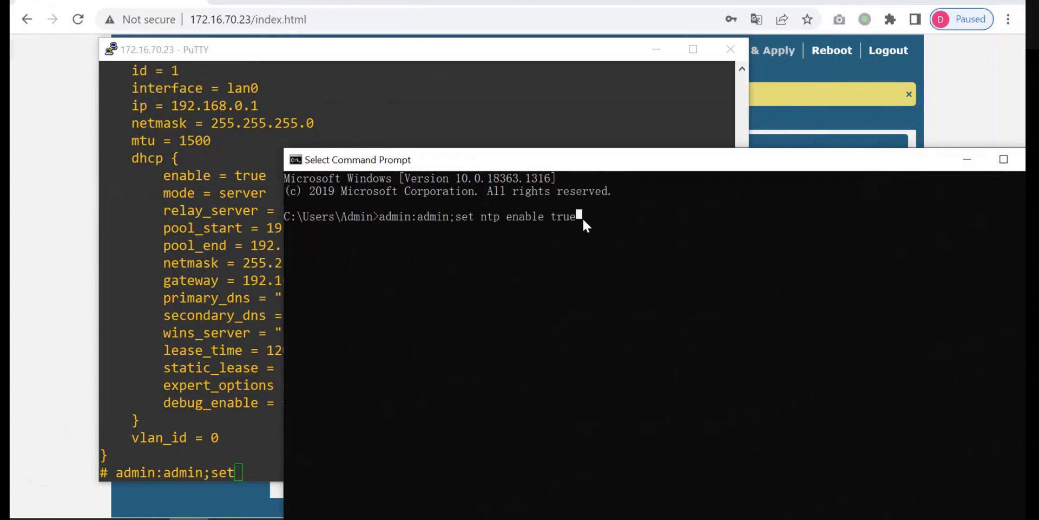
# - Append ';config save_and_apply' to complete the SMS command line without running it
pyautogui.write(';')
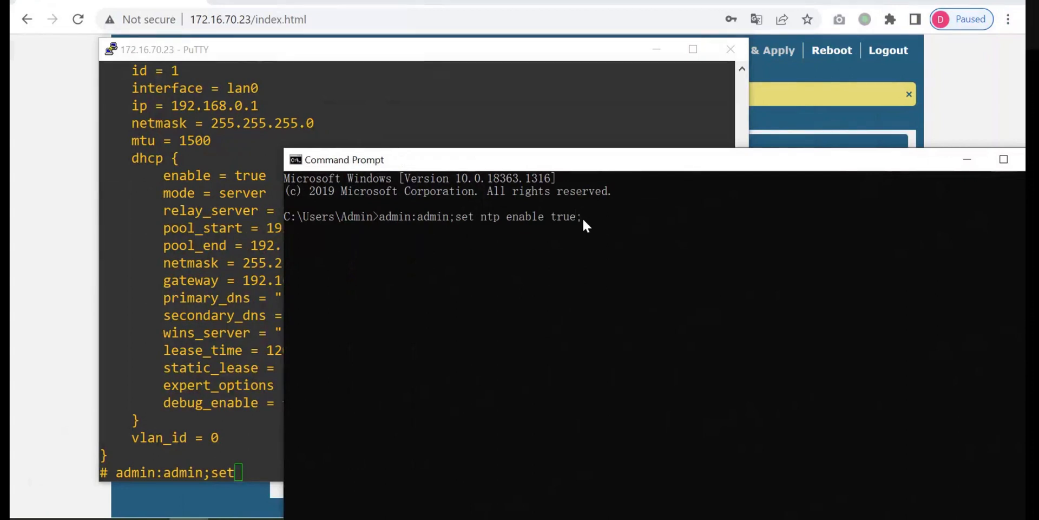
pyautogui.write('config sav')
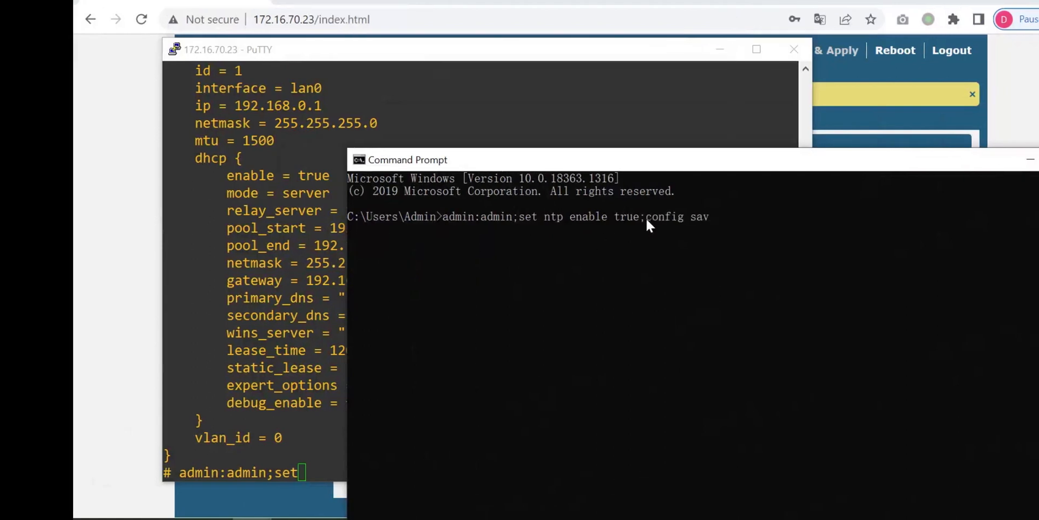
pyautogui.write('e')
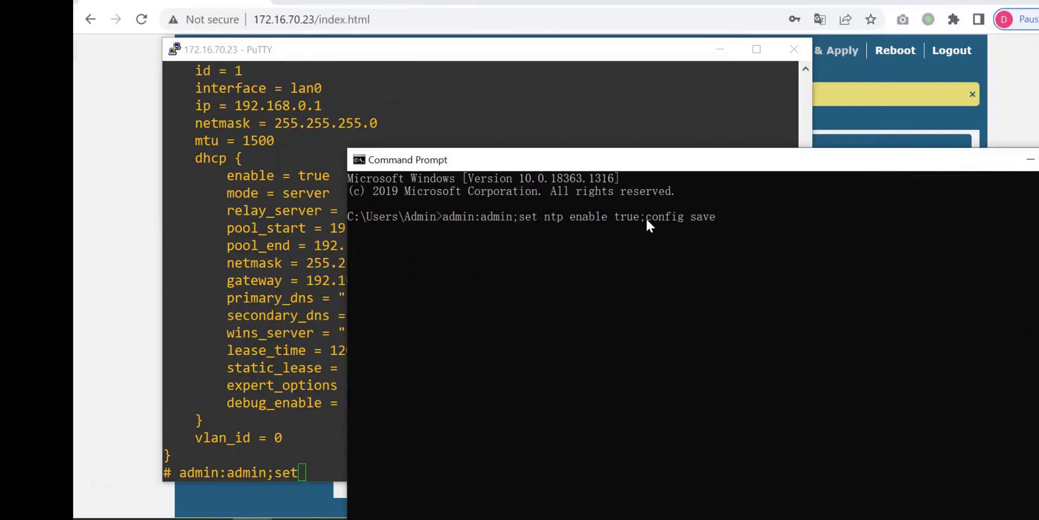
pyautogui.write('_and_')
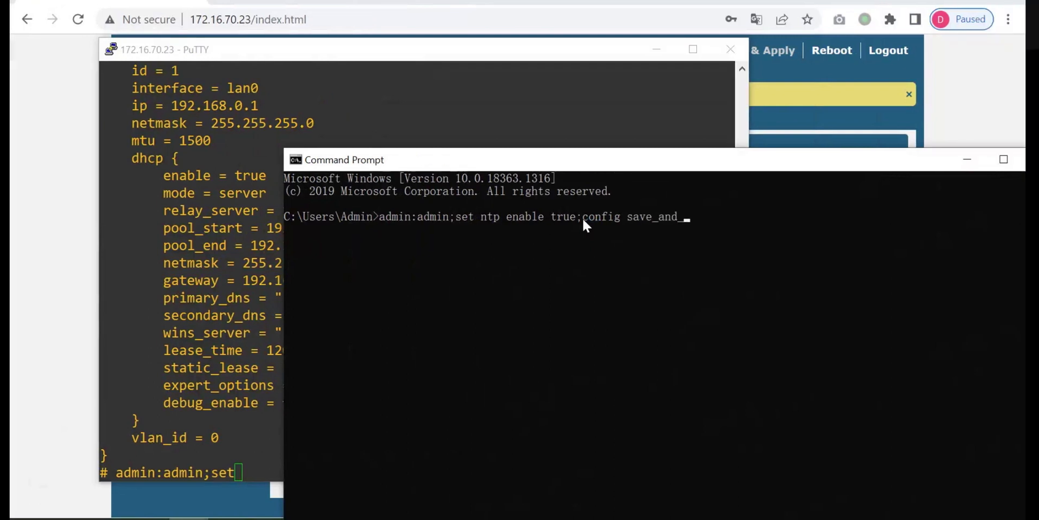
pyautogui.write('apply')
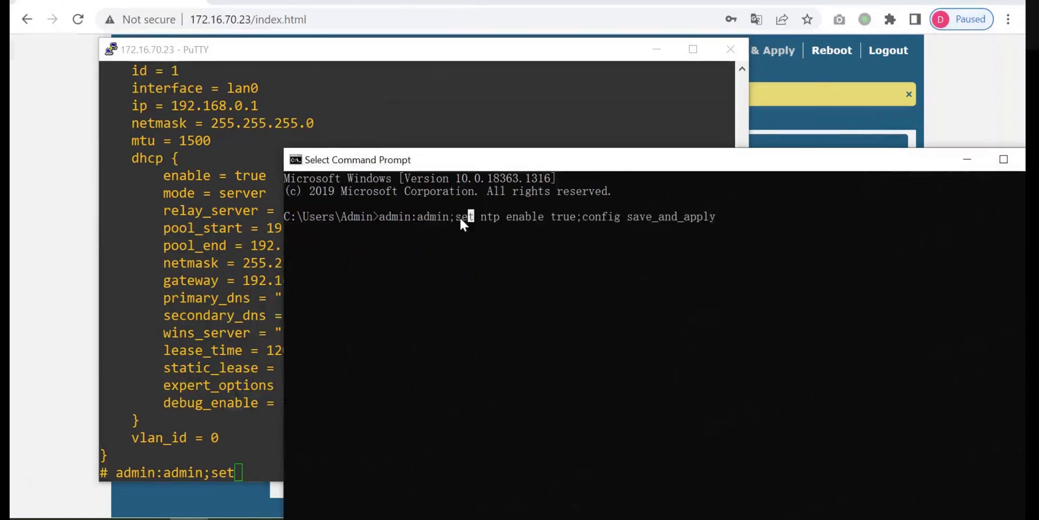
pyautogui.moveTo(603, 223)
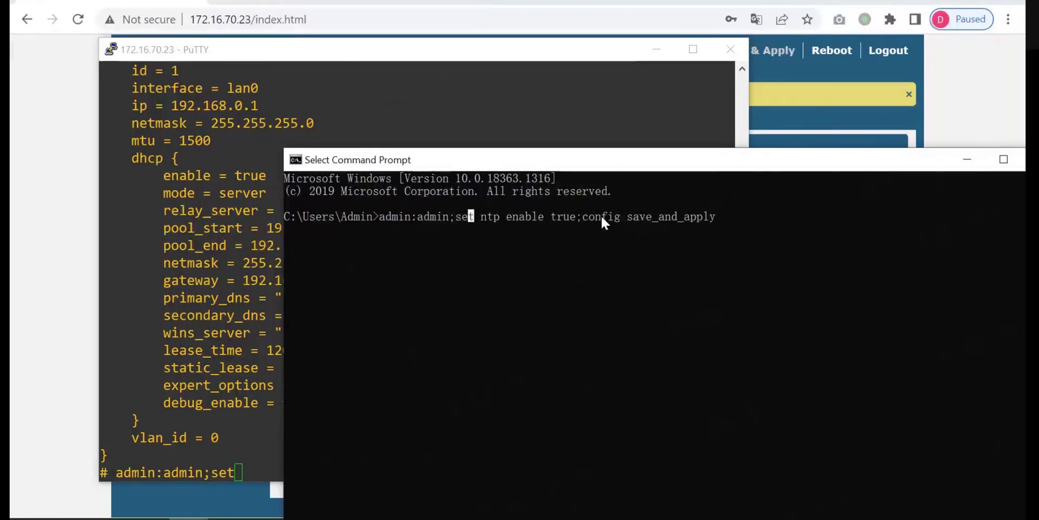
pyautogui.moveTo(639, 224)
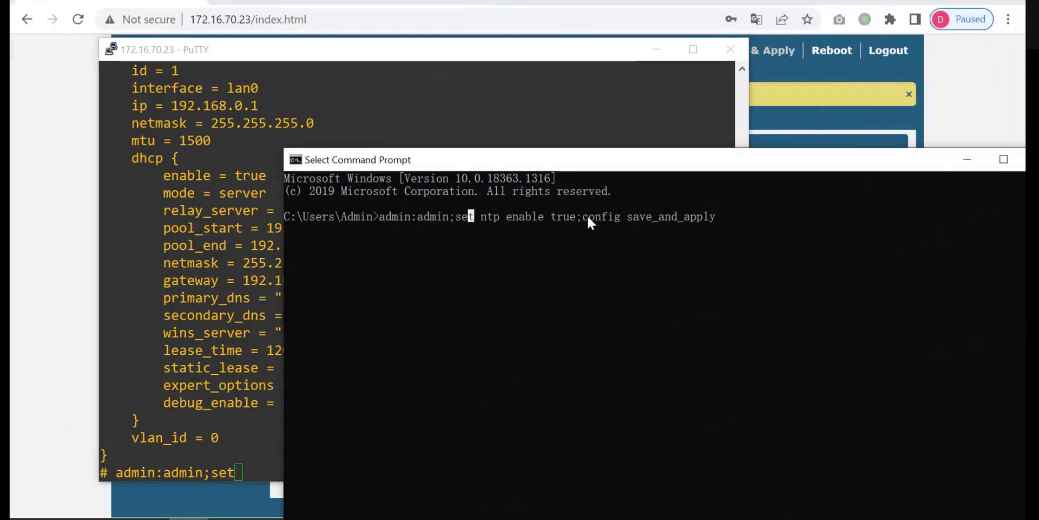
pyautogui.moveTo(382, 224)
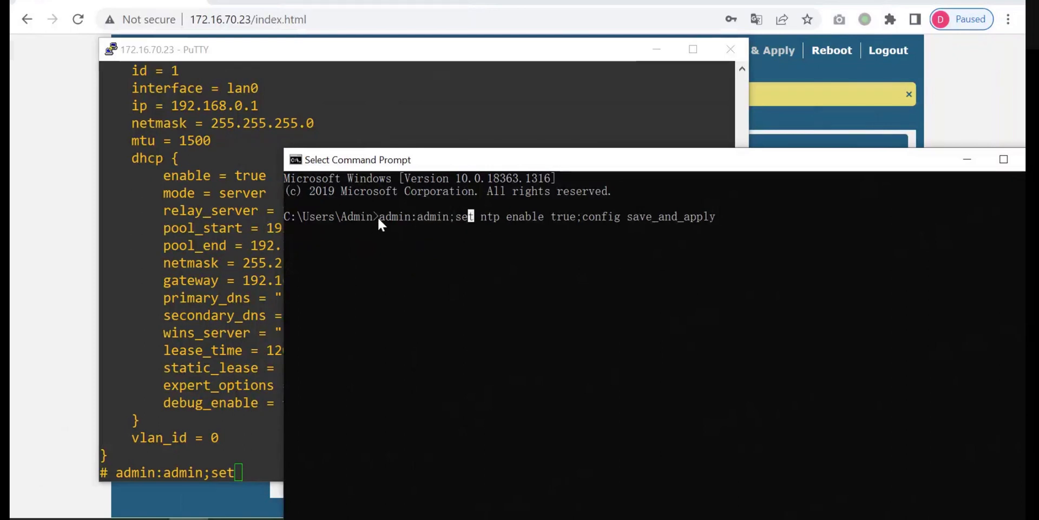